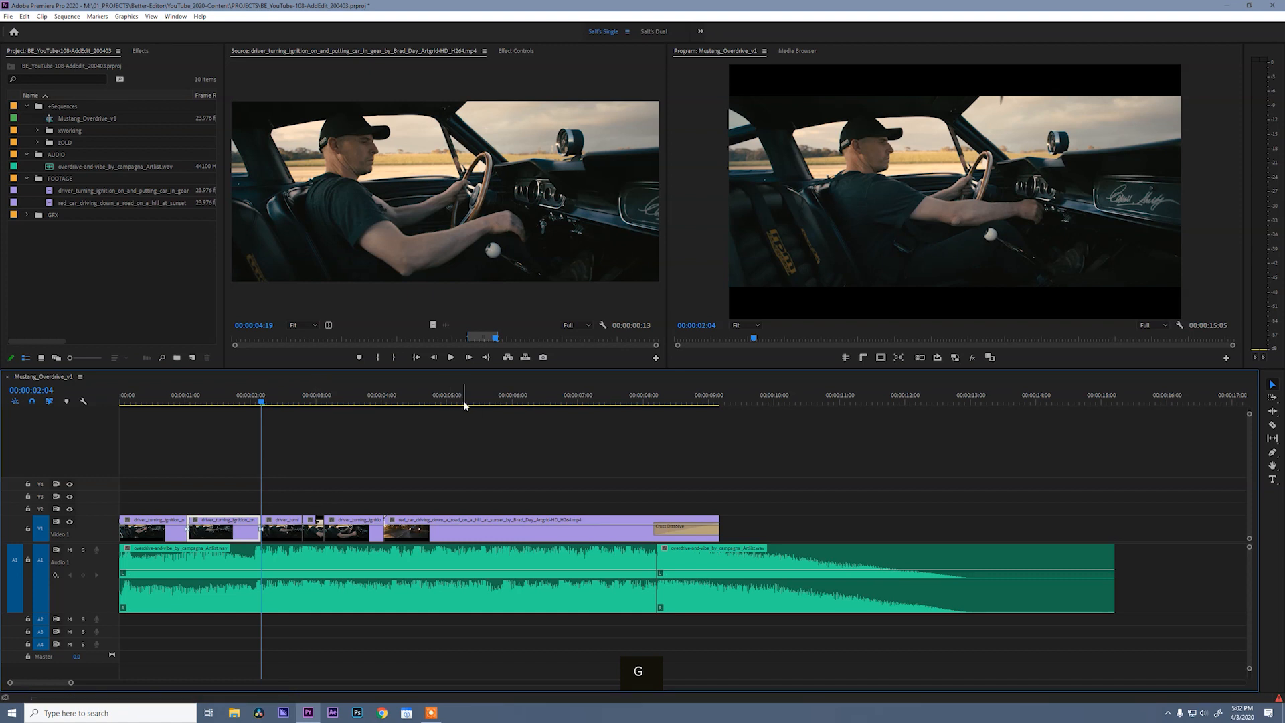
Join the opening driver clips into one shot, then play and stop the sequence to review
{"action": "left_click", "coordinate": [463, 402]}
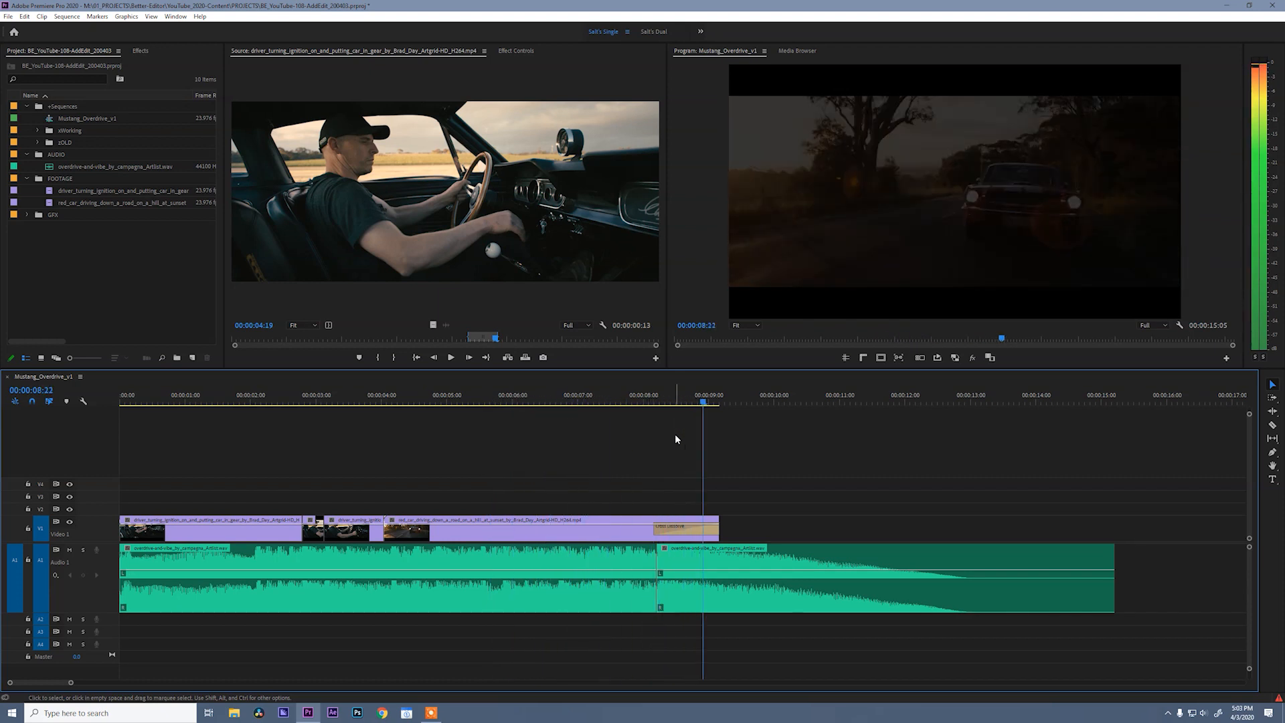
{"action": "key", "text": "space"}
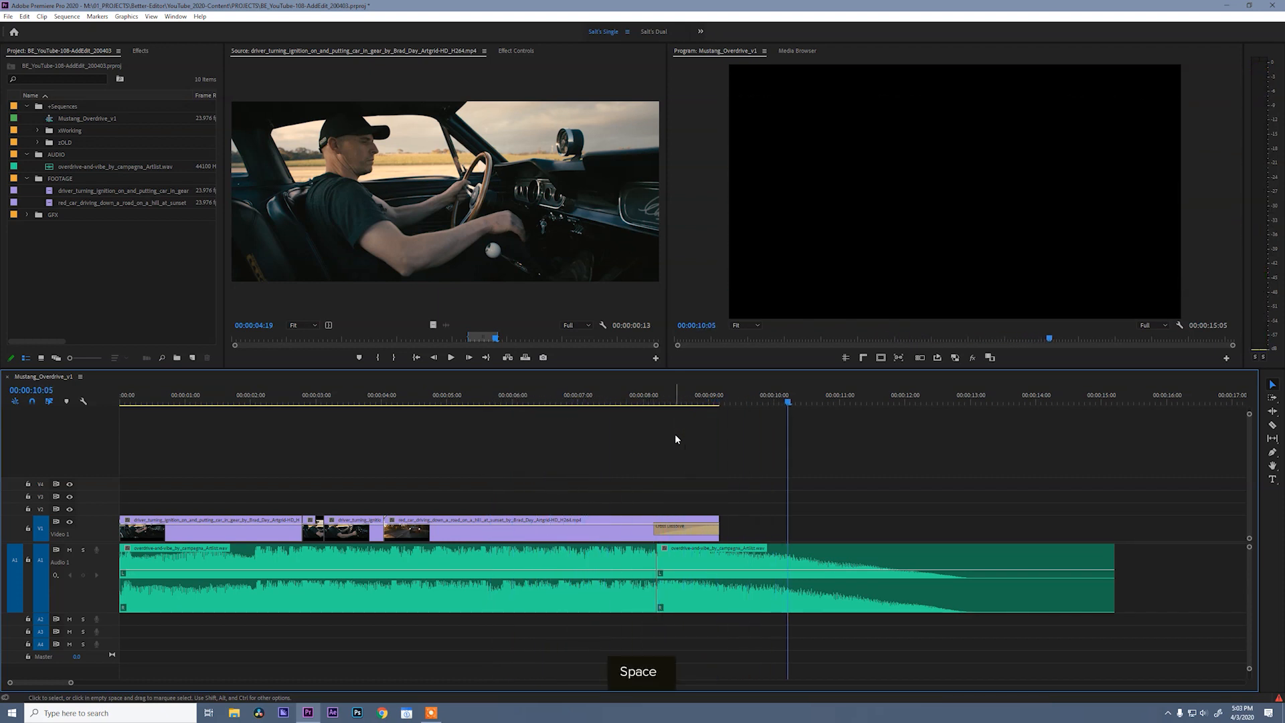
{"action": "key", "text": "space"}
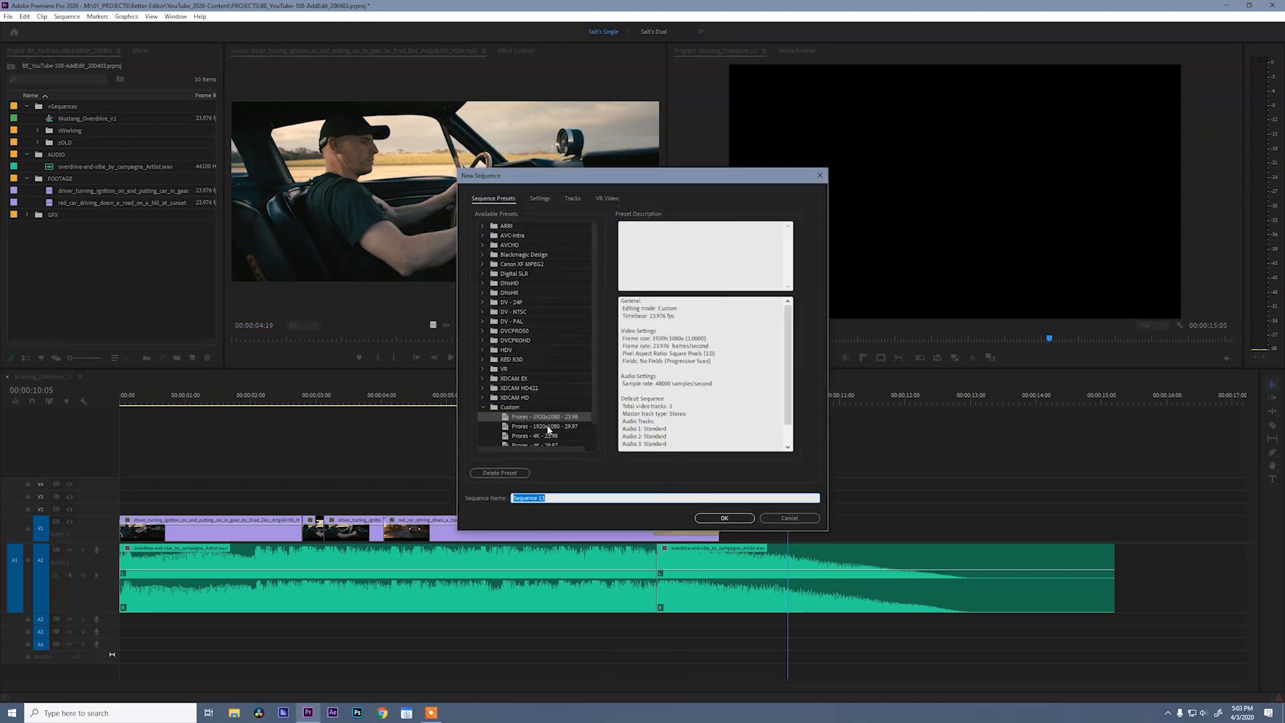
{"action": "mouse_move", "coordinate": [721, 512]}
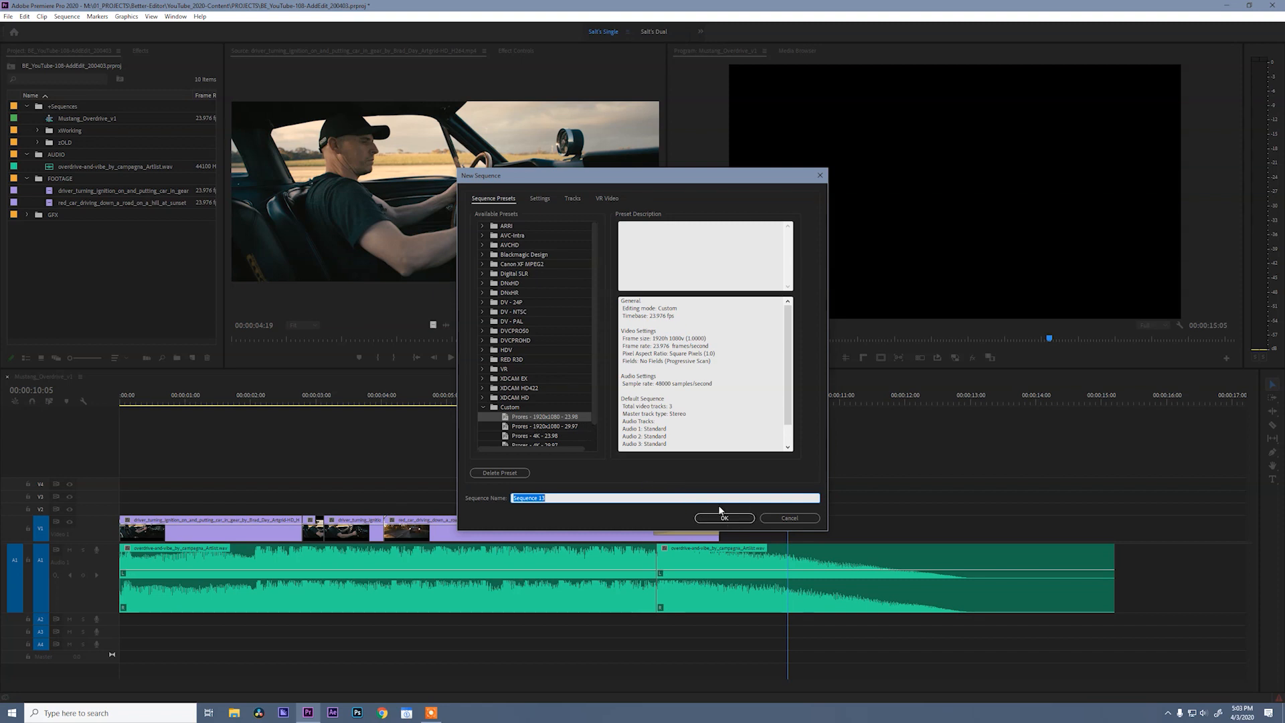
Name the new ProRes 1920x1080 23.98 sequence Mustang_Overdrive_v2 and create it
{"action": "type", "text": "Mustang_Overdrive_v2"}
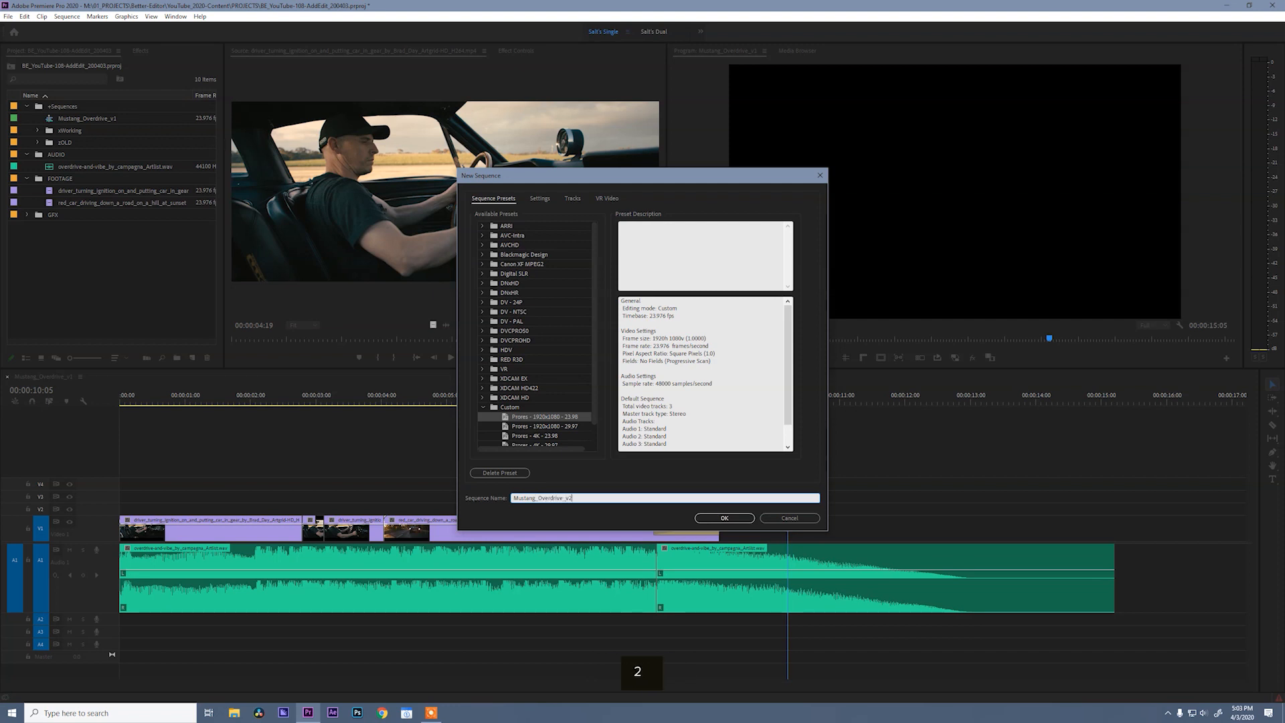
{"action": "left_click", "coordinate": [722, 517]}
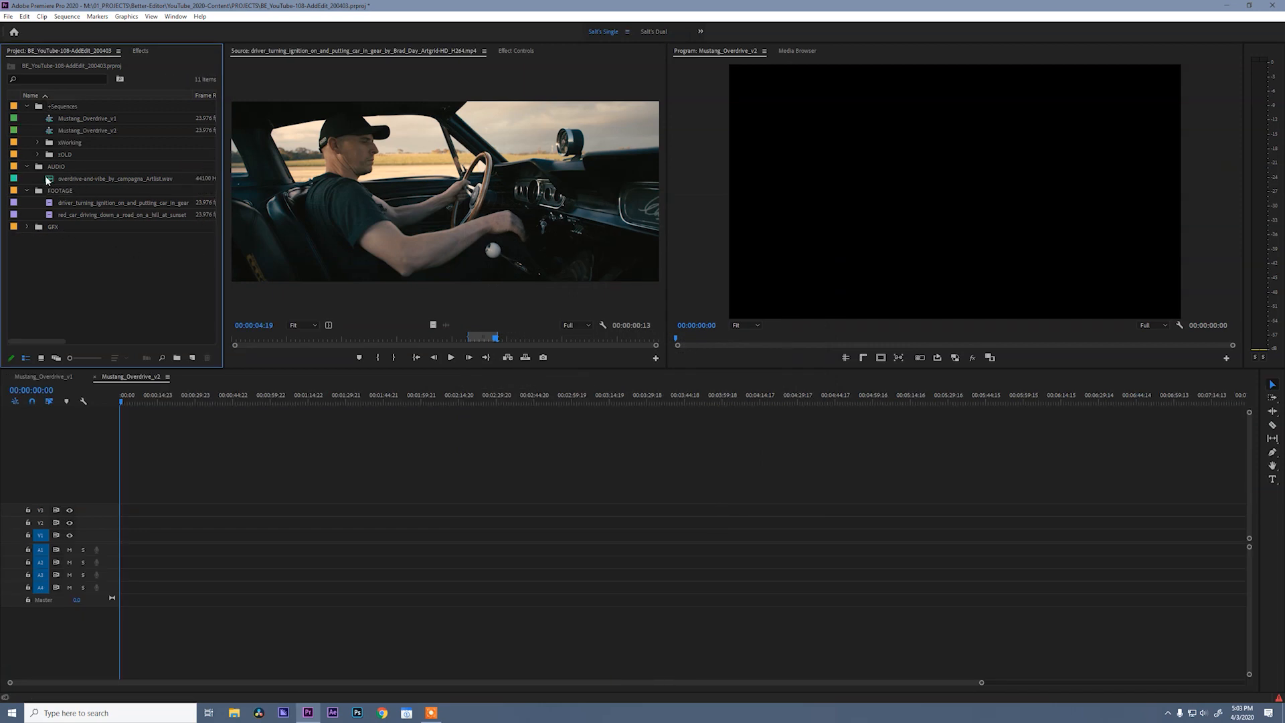
Load the overdrive-end-vibe .wav in the Source Monitor and preview a couple of spots
{"action": "left_click", "coordinate": [116, 178]}
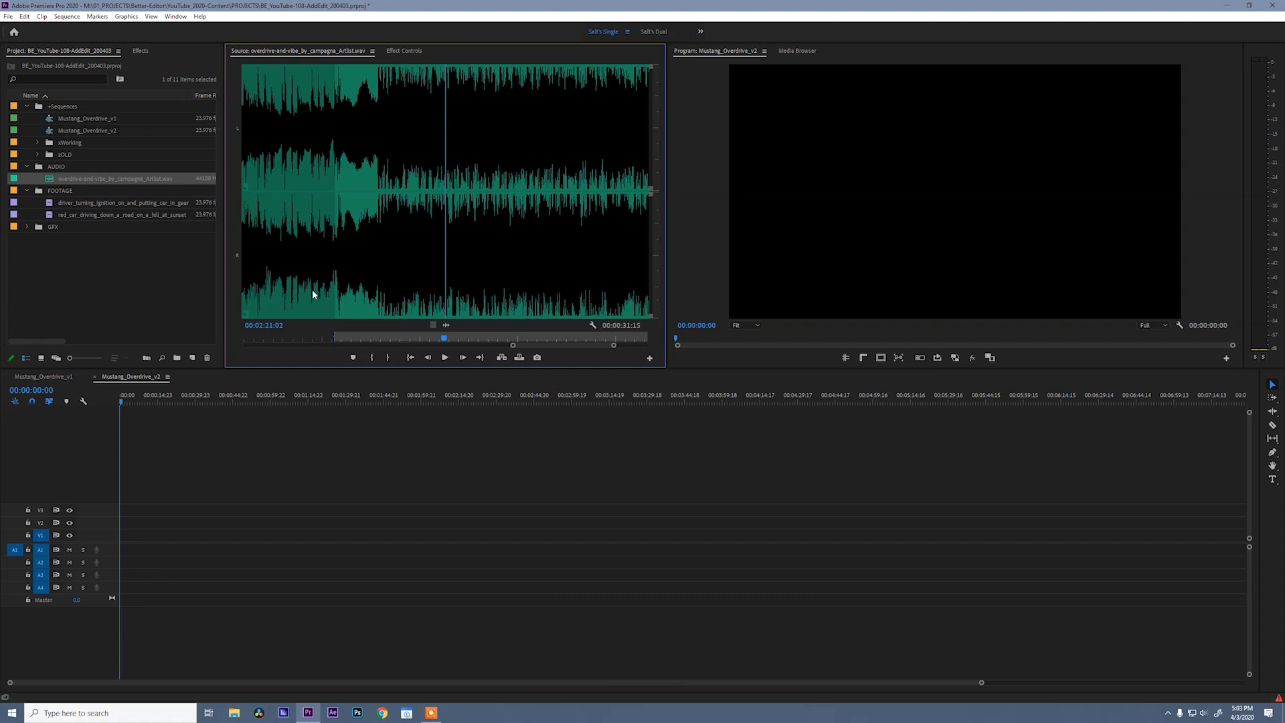
{"action": "left_click", "coordinate": [445, 356]}
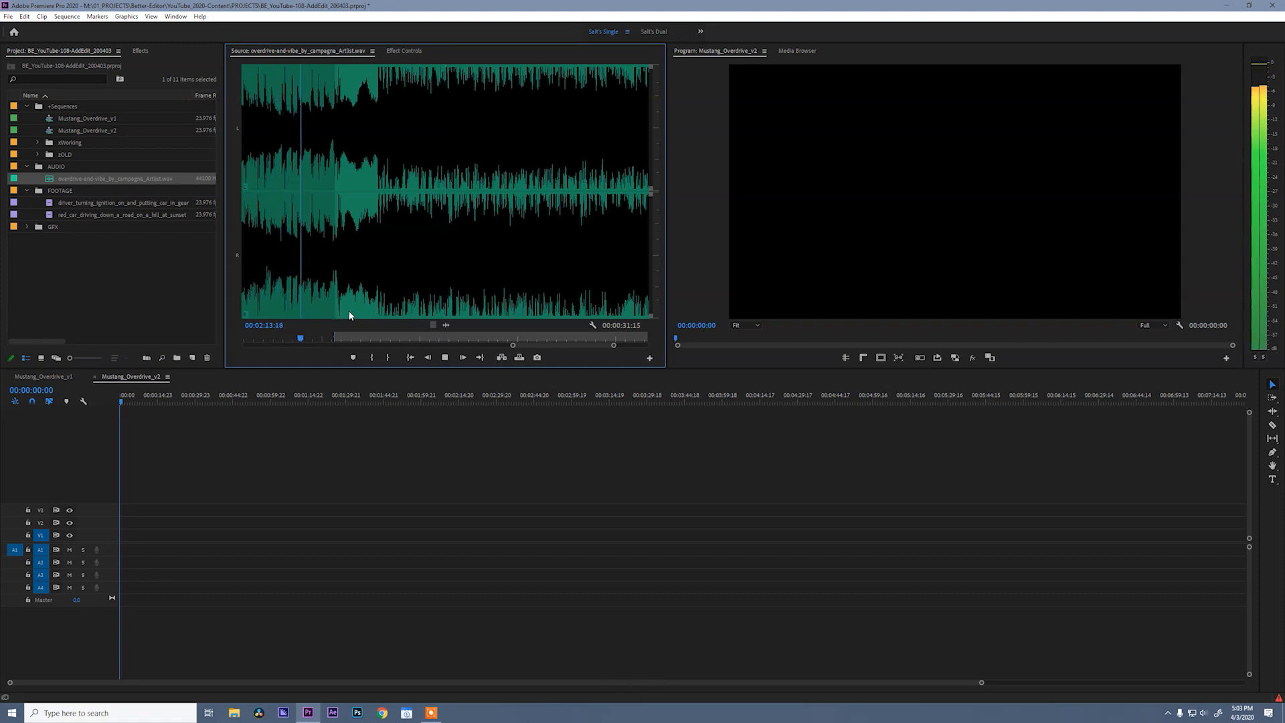
{"action": "left_click", "coordinate": [338, 337]}
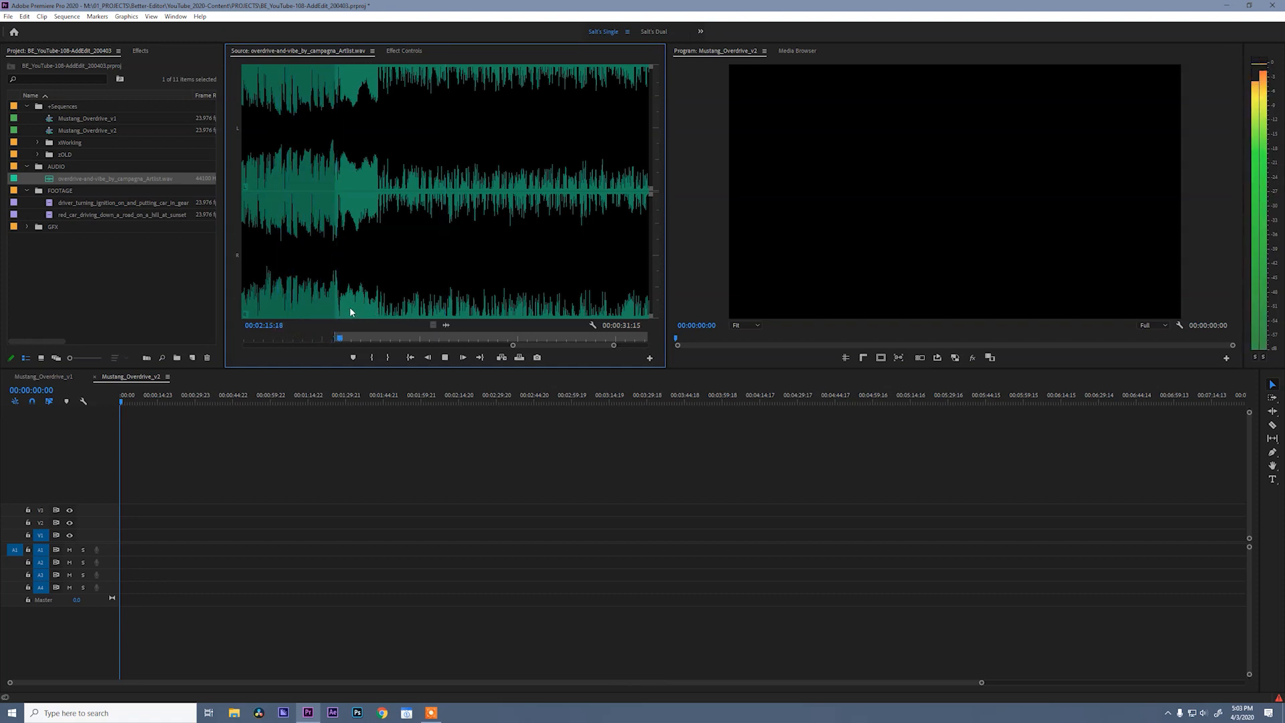
{"action": "key", "text": "space"}
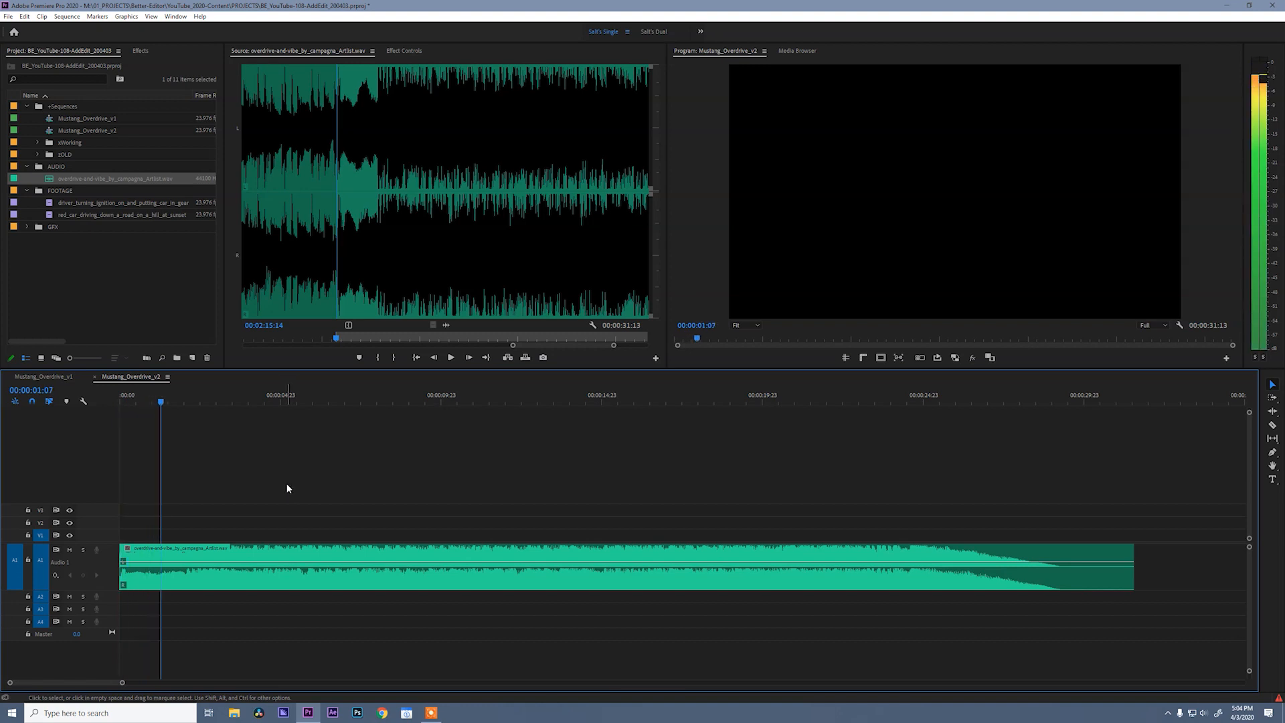
Scrub to about 7-8 seconds and split the music there with the Razor tool
{"action": "left_click", "coordinate": [225, 402]}
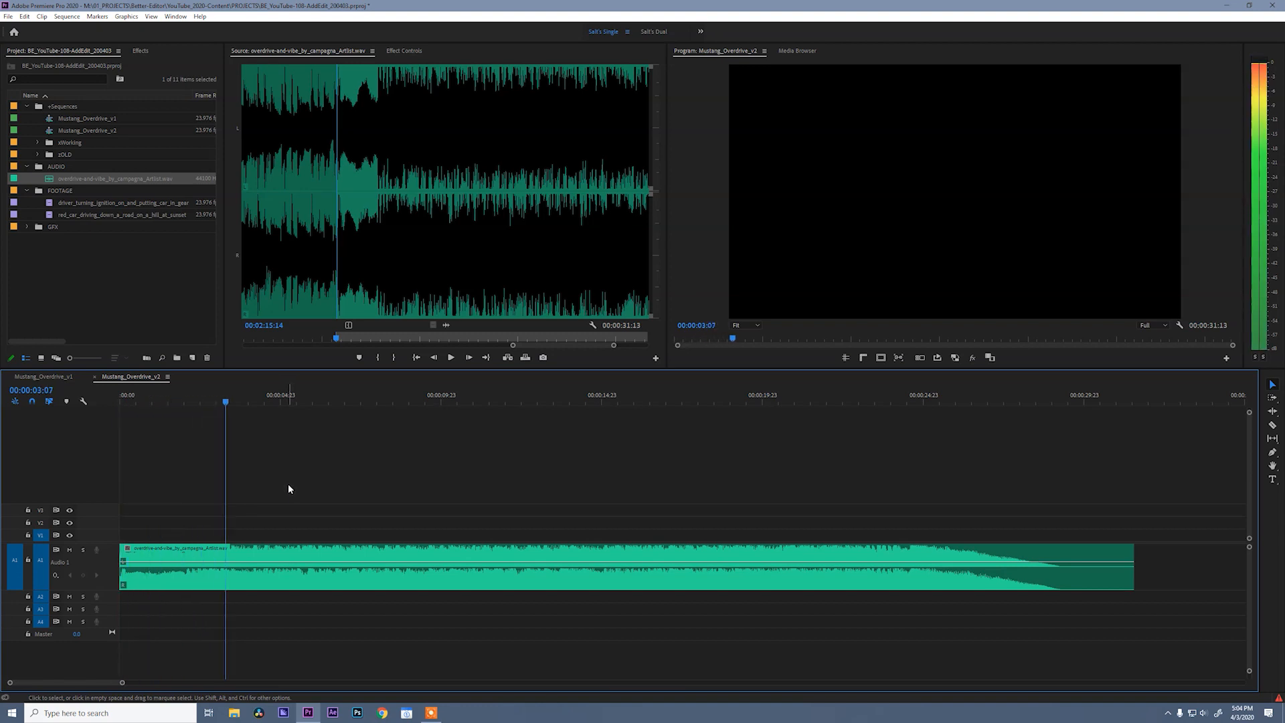
{"action": "left_click", "coordinate": [289, 394]}
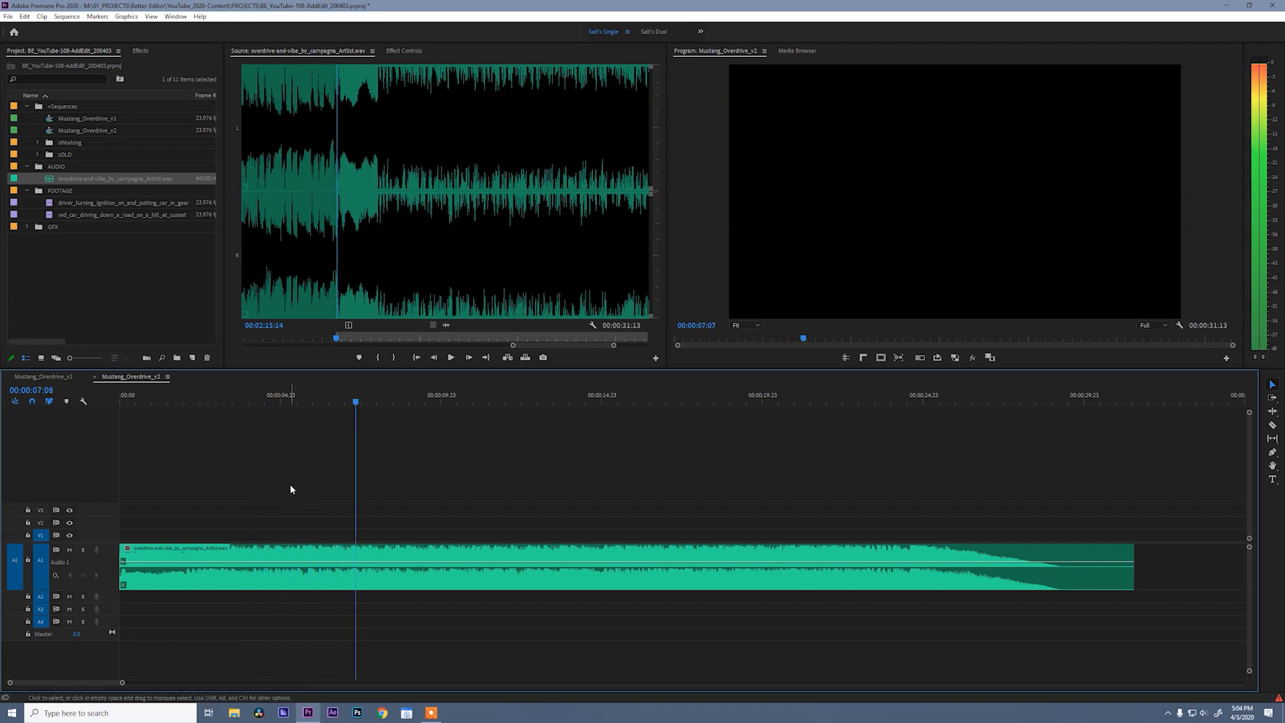
{"action": "left_click", "coordinate": [416, 394]}
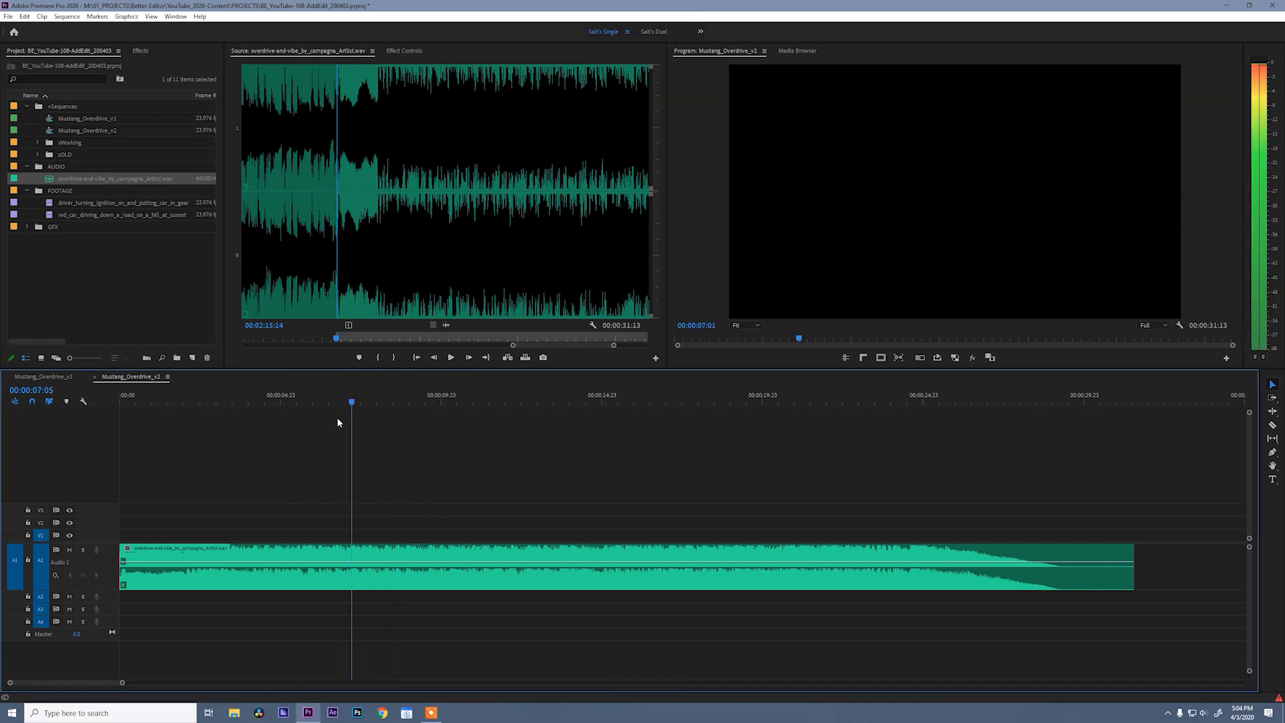
{"action": "left_click", "coordinate": [371, 402]}
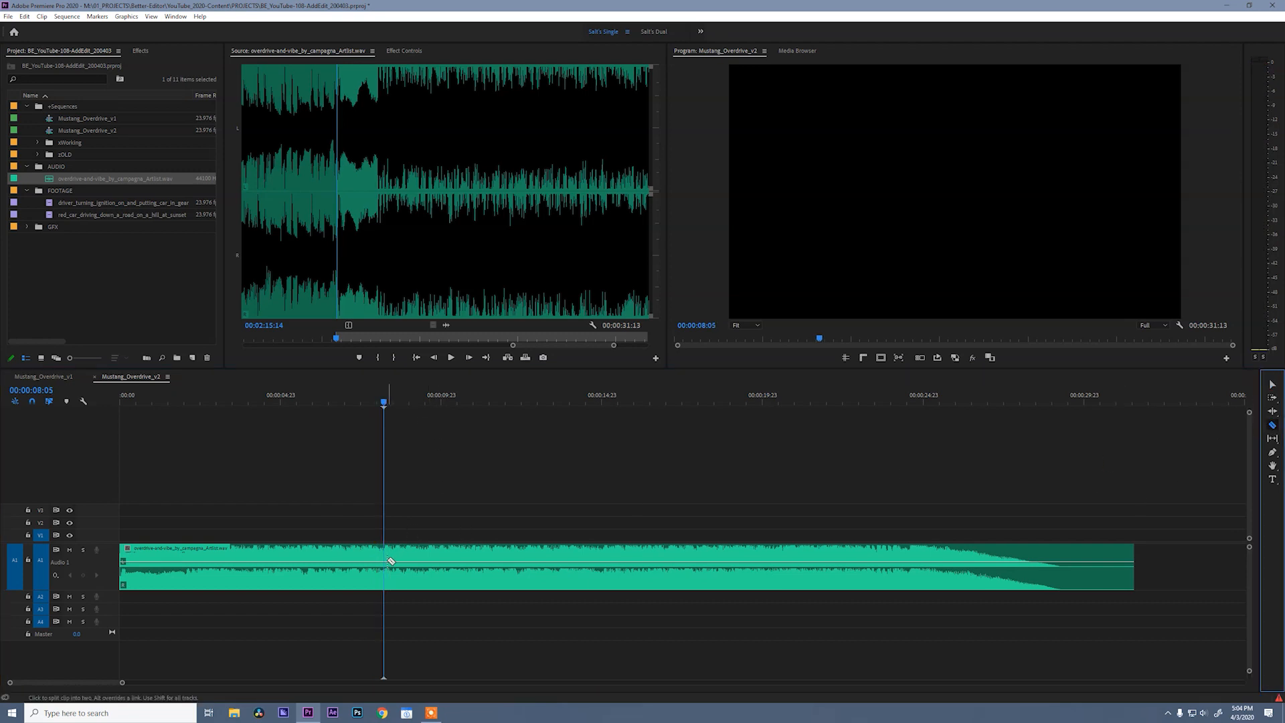
{"action": "left_click", "coordinate": [384, 567]}
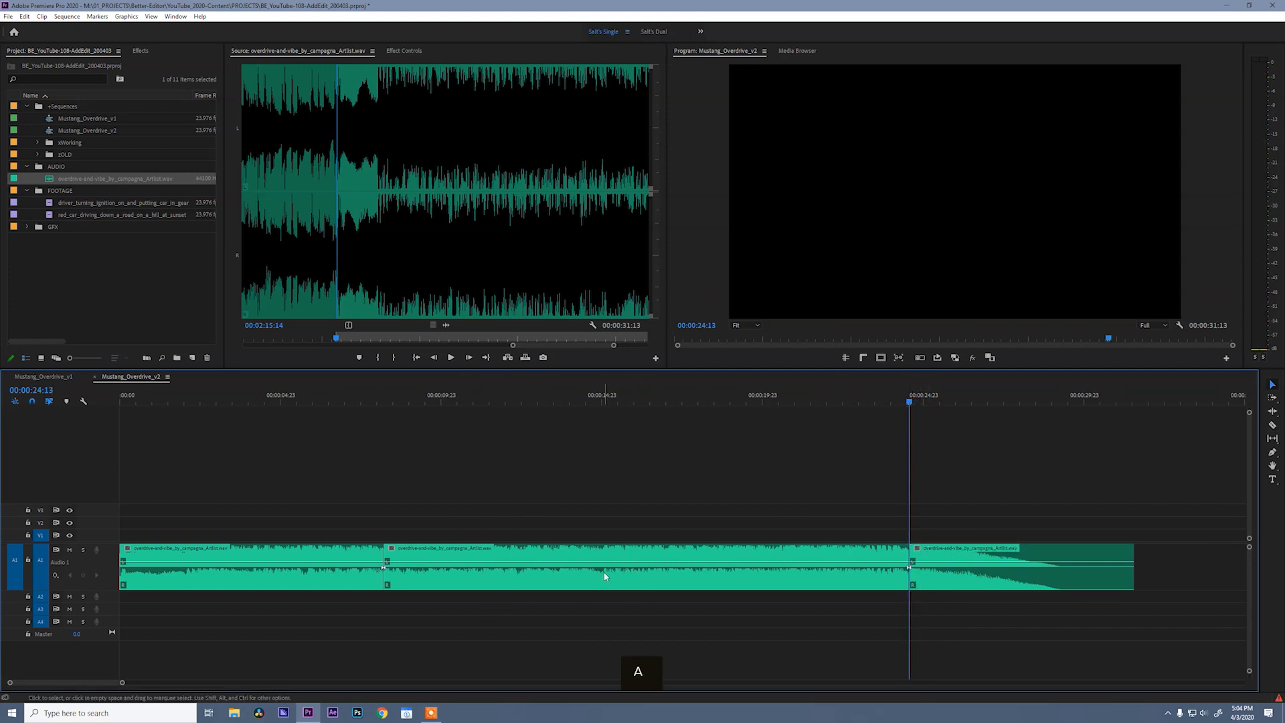
Ripple delete the middle stretch of music, fit the timeline and play the ~15-second result
{"action": "key", "text": "Delete"}
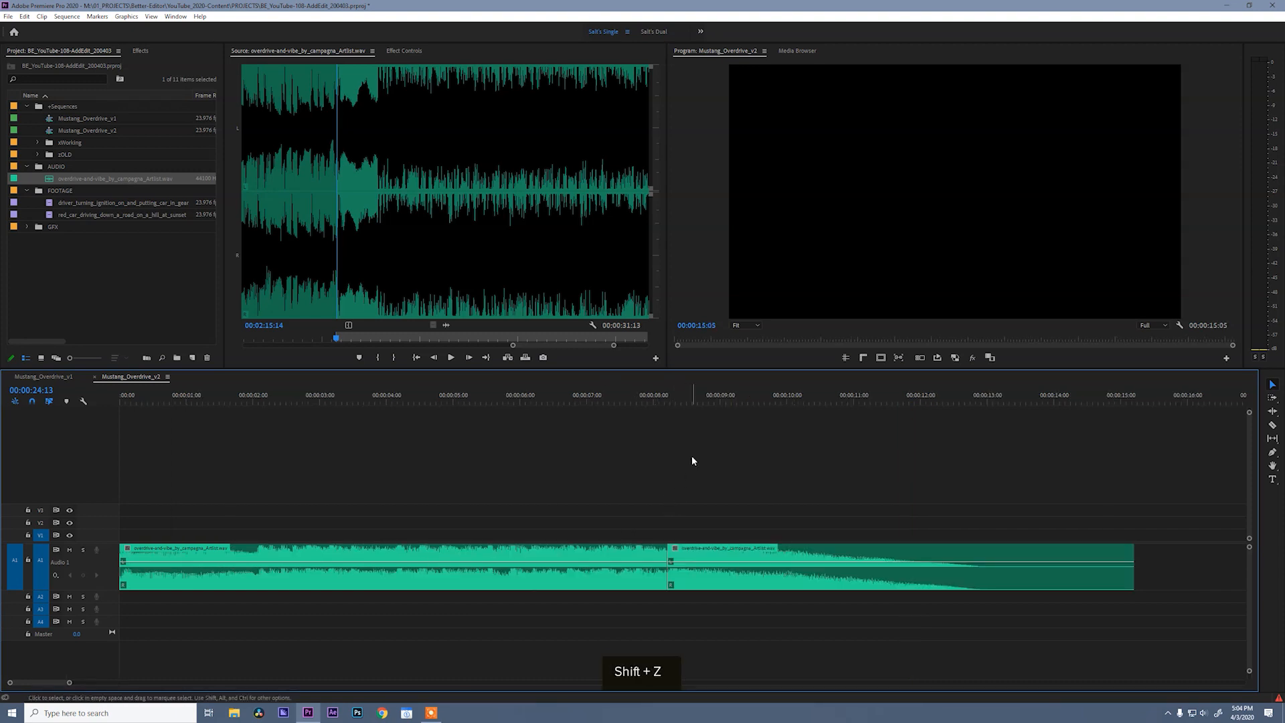
{"action": "key", "text": "space"}
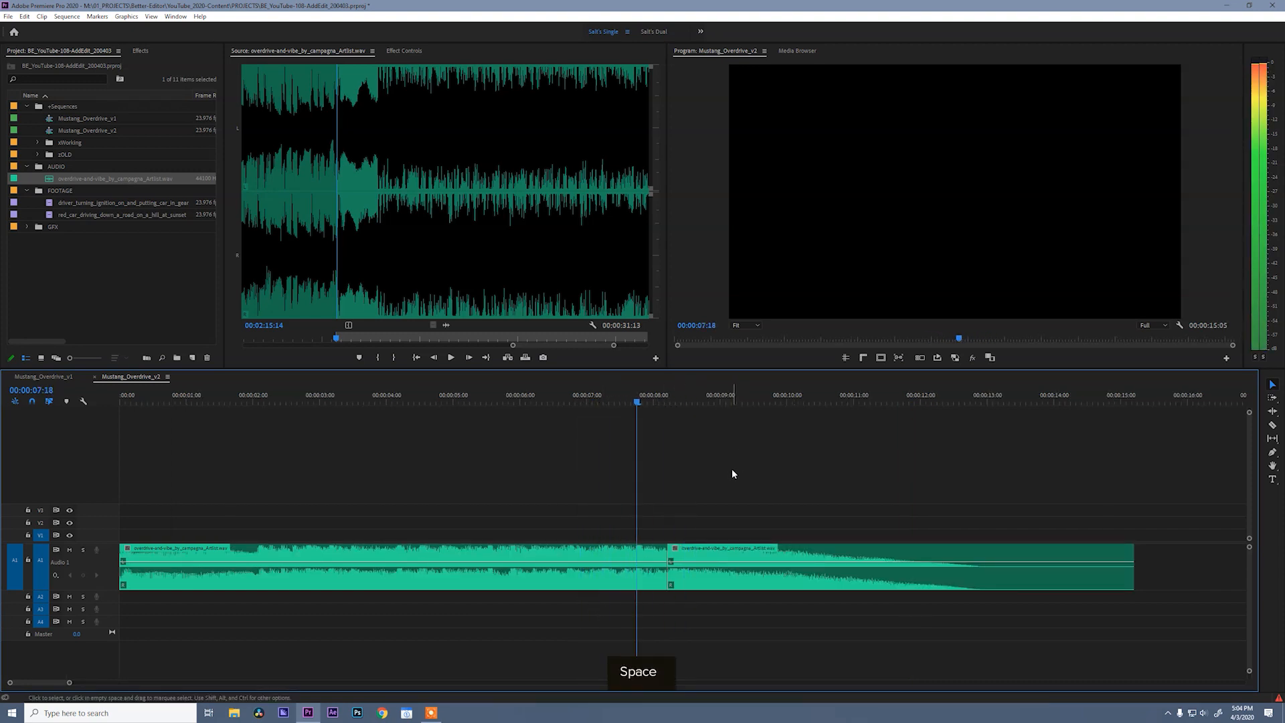
{"action": "key", "text": "space"}
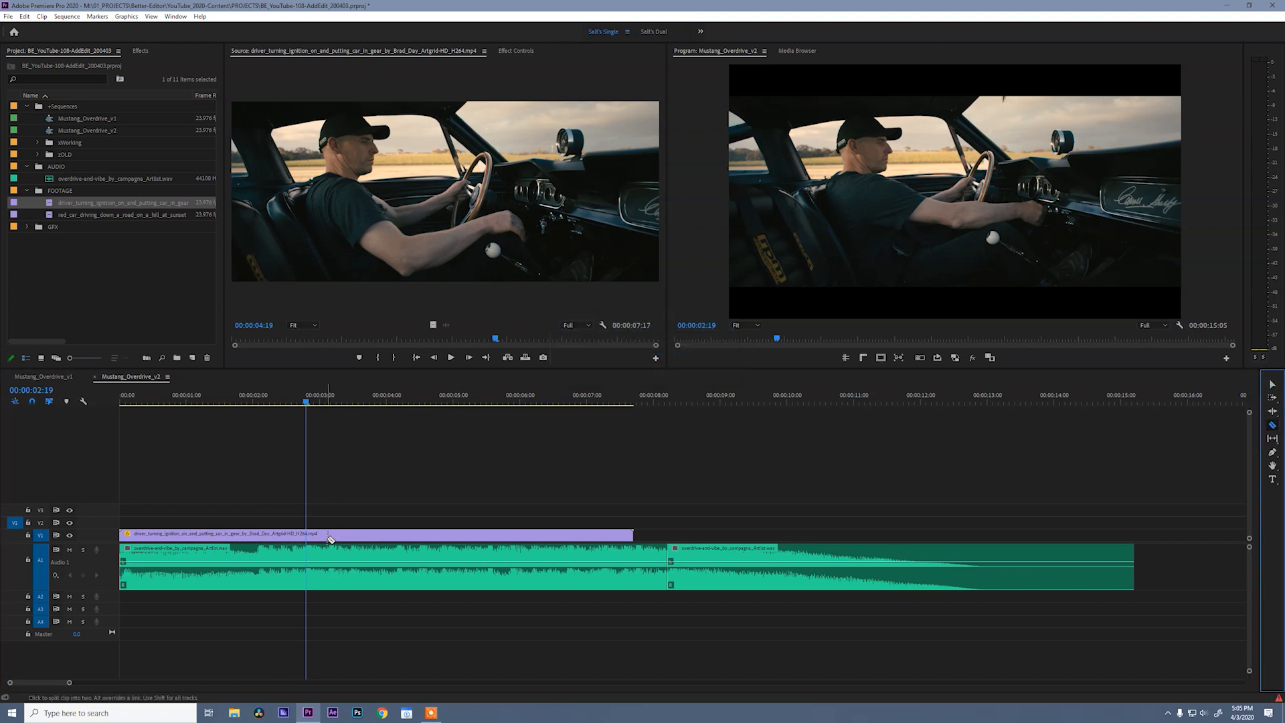
Split the driver ignition clip near 3 seconds and play back the trimmed four-second shot
{"action": "left_click", "coordinate": [308, 534]}
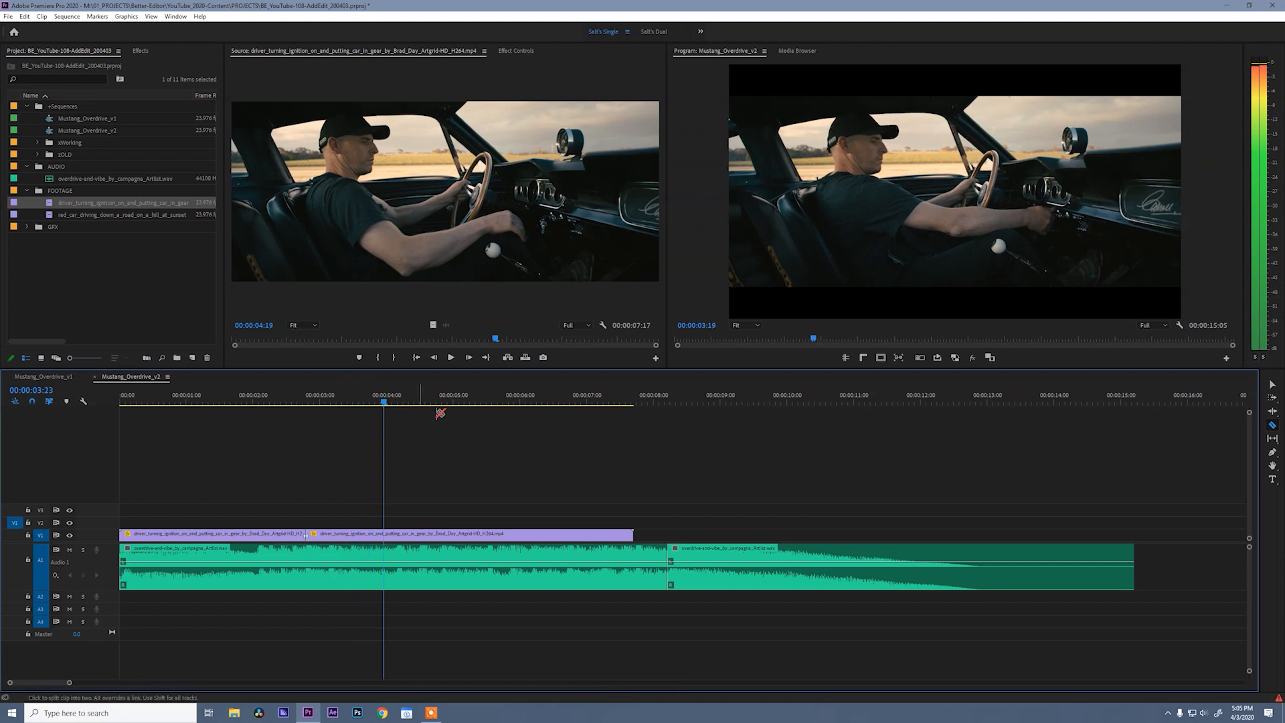
{"action": "key", "text": "space"}
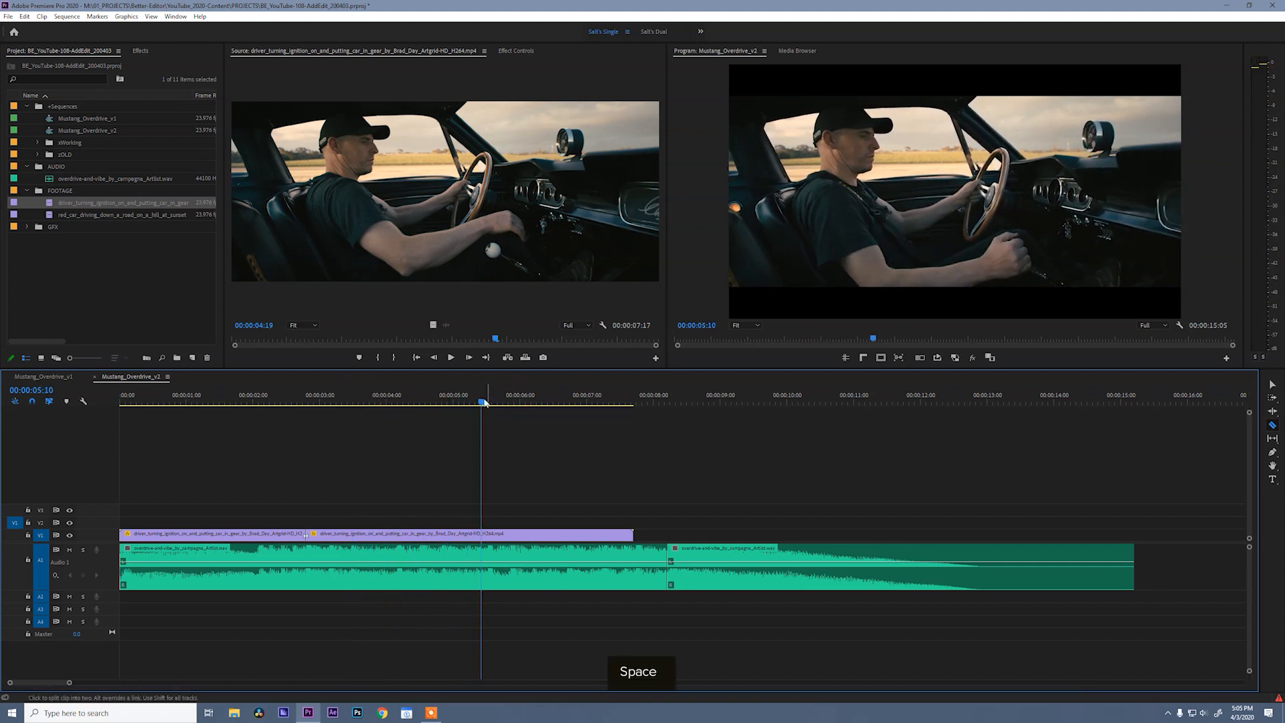
{"action": "key", "text": "space"}
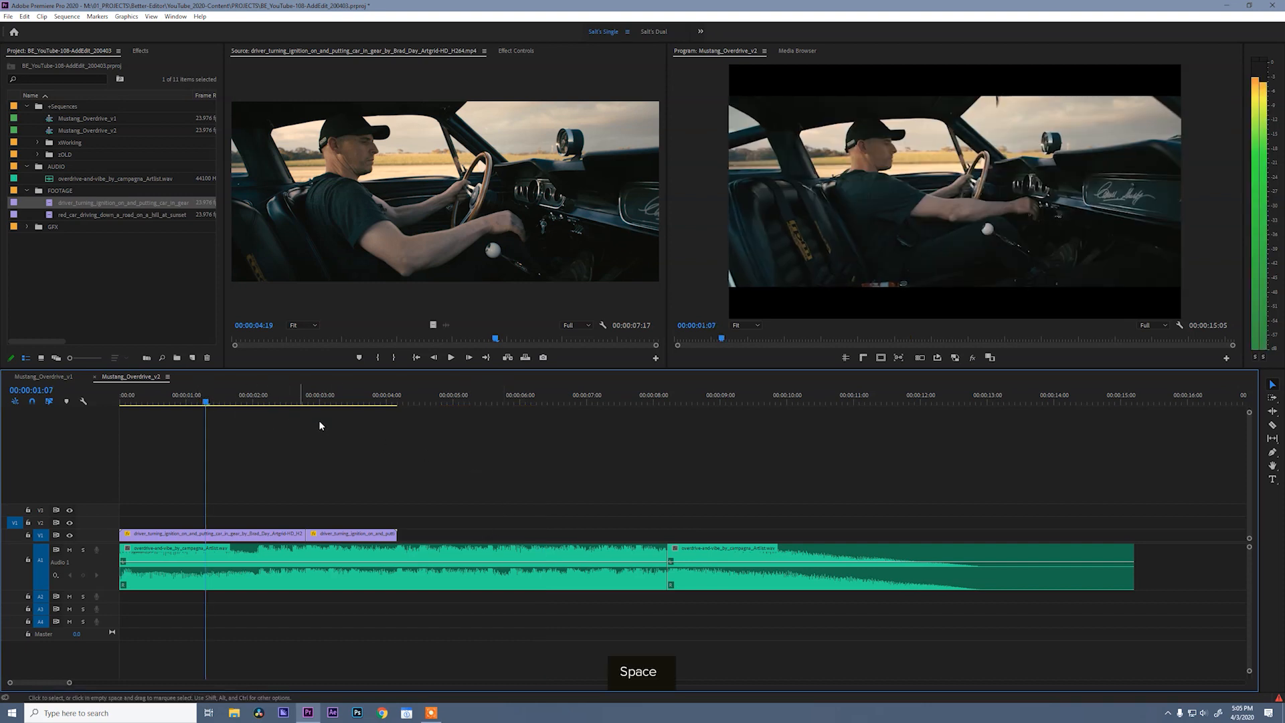
{"action": "key", "text": "space"}
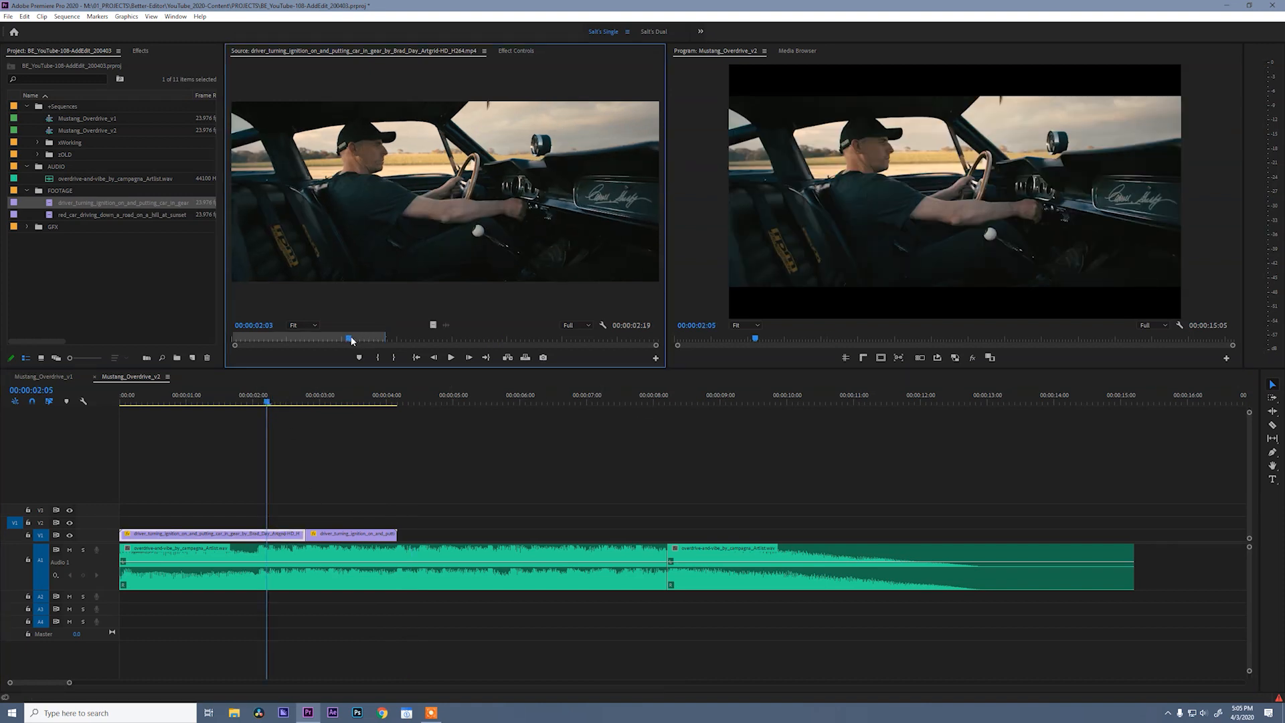
Mark a short portion of the driver footage and layer it on V2 around two seconds
{"action": "left_click_drag", "start_coordinate": [350, 338], "coordinate": [487, 339]}
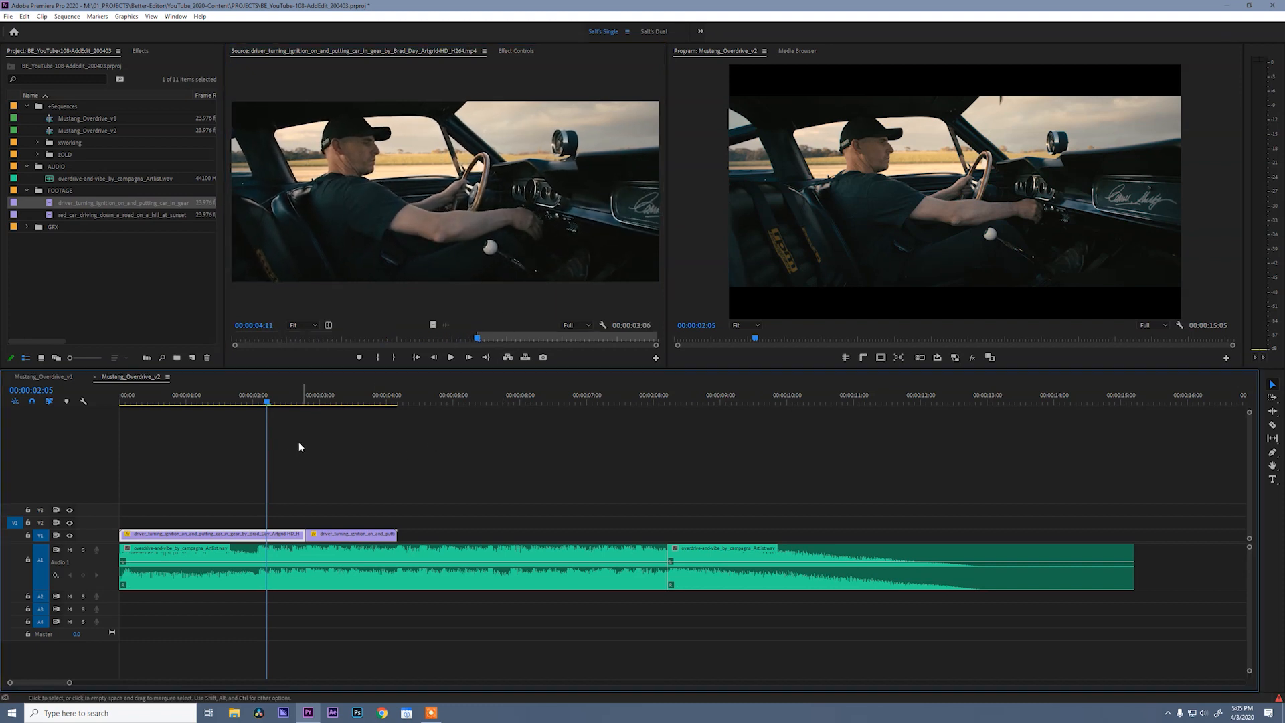
{"action": "left_click", "coordinate": [256, 402]}
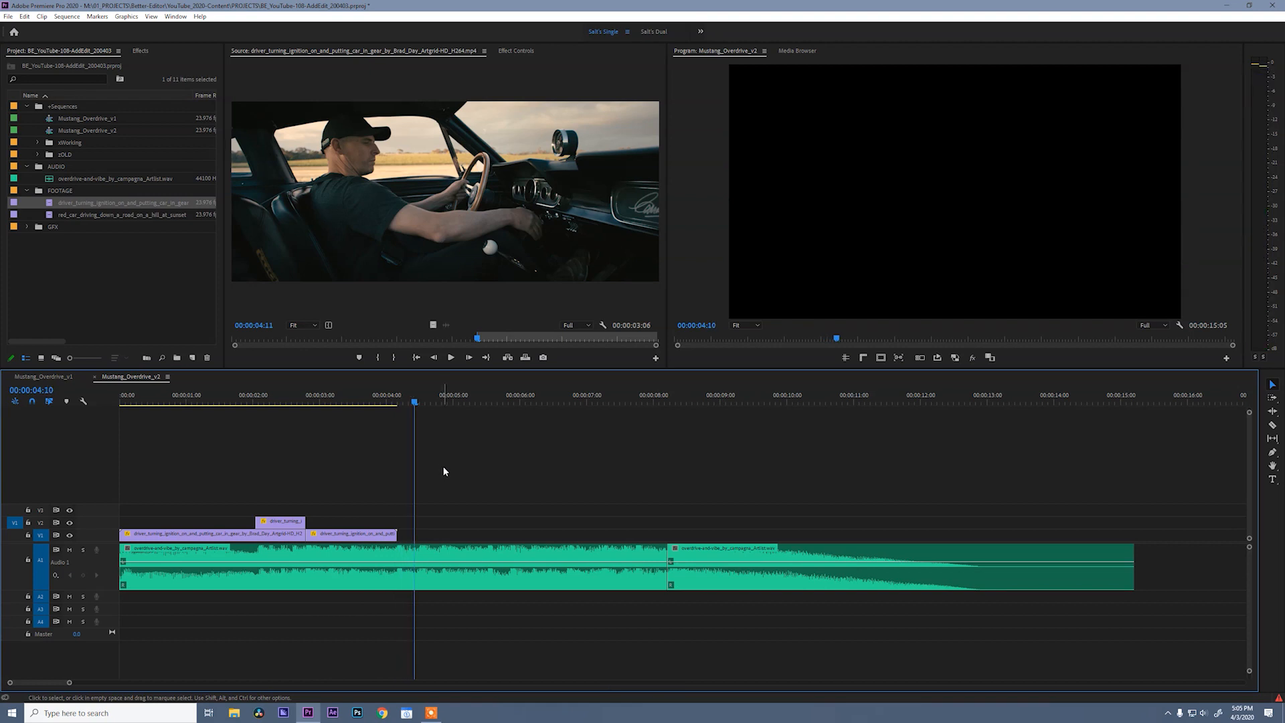
{"action": "left_click", "coordinate": [123, 214]}
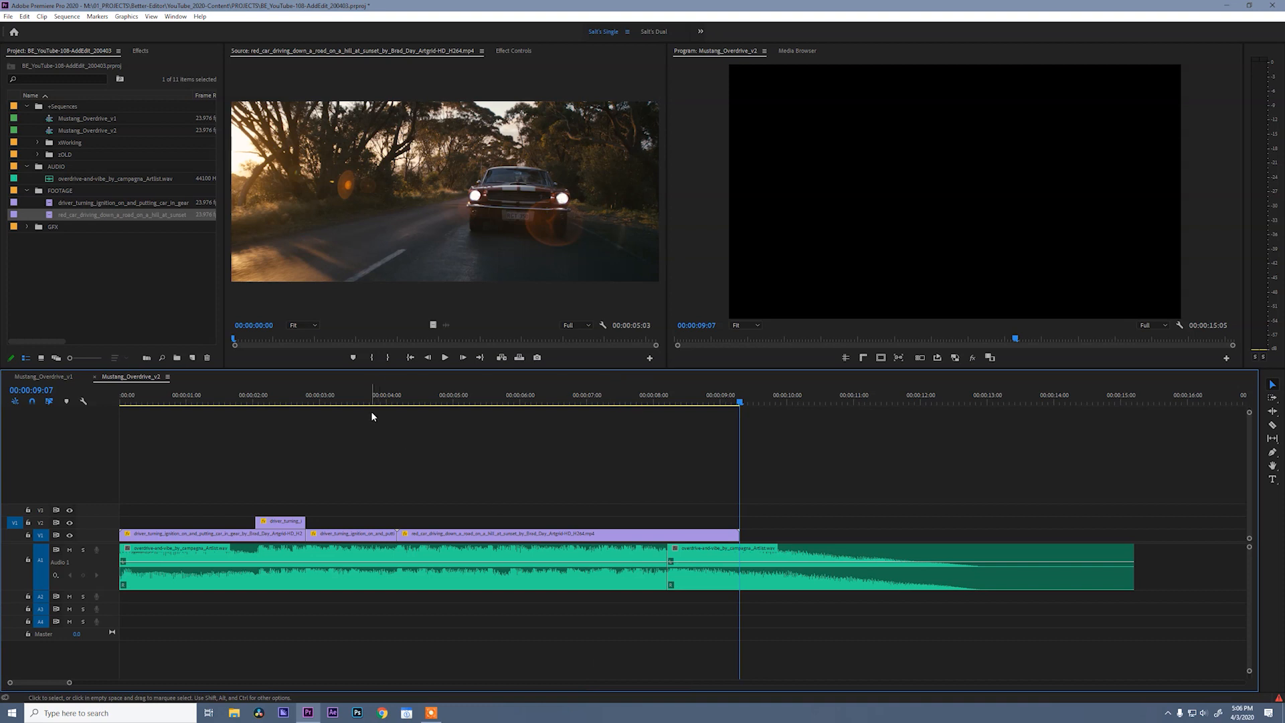
{"action": "left_click", "coordinate": [424, 394]}
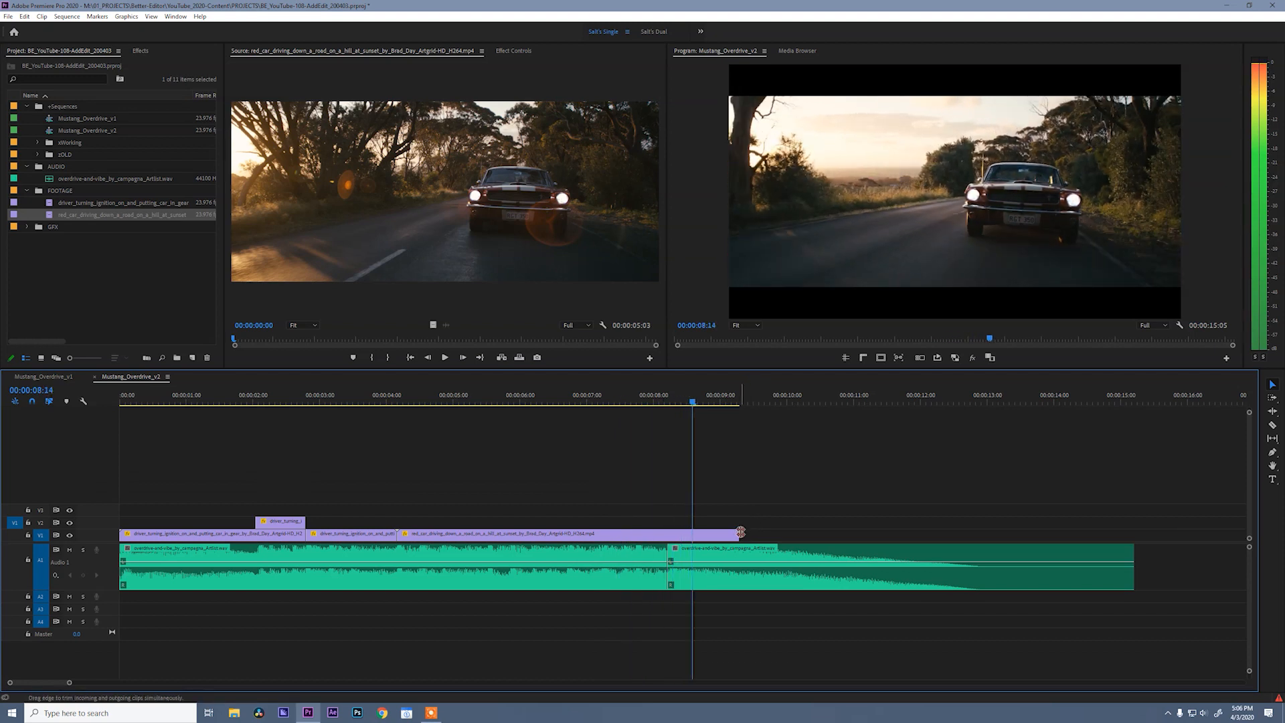
{"action": "left_click", "coordinate": [732, 534]}
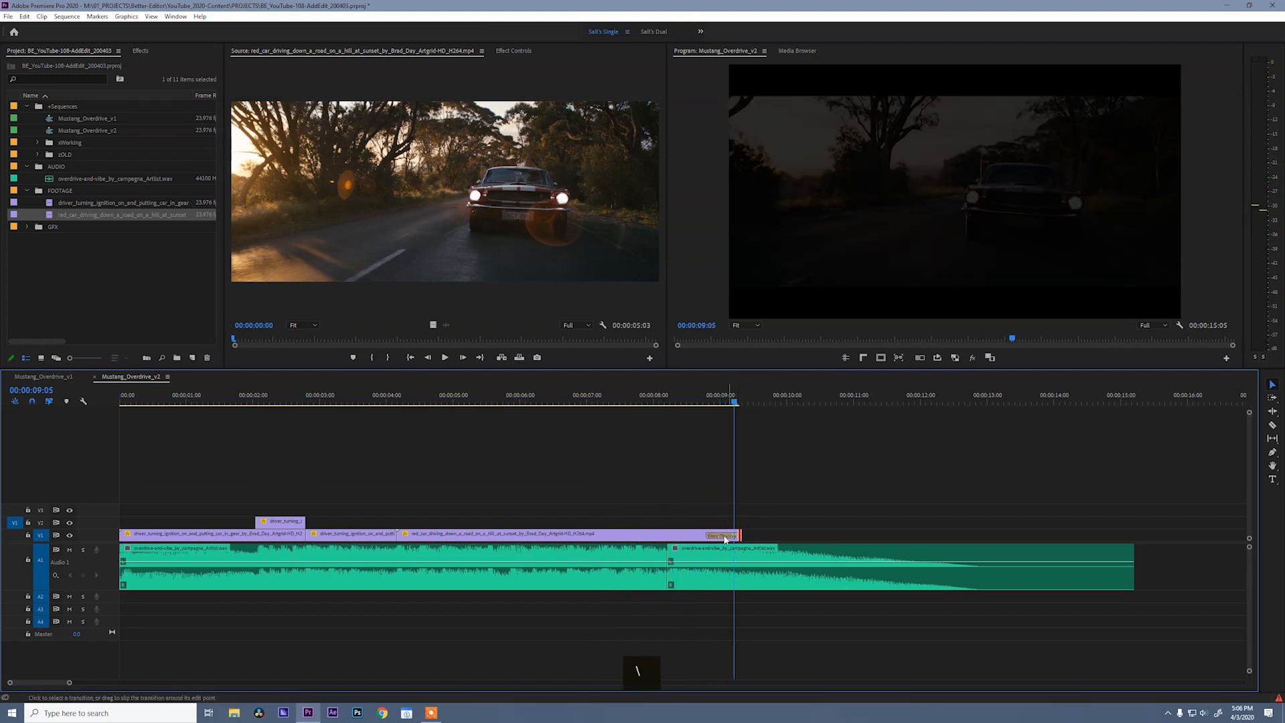
{"action": "double_click", "coordinate": [721, 534]}
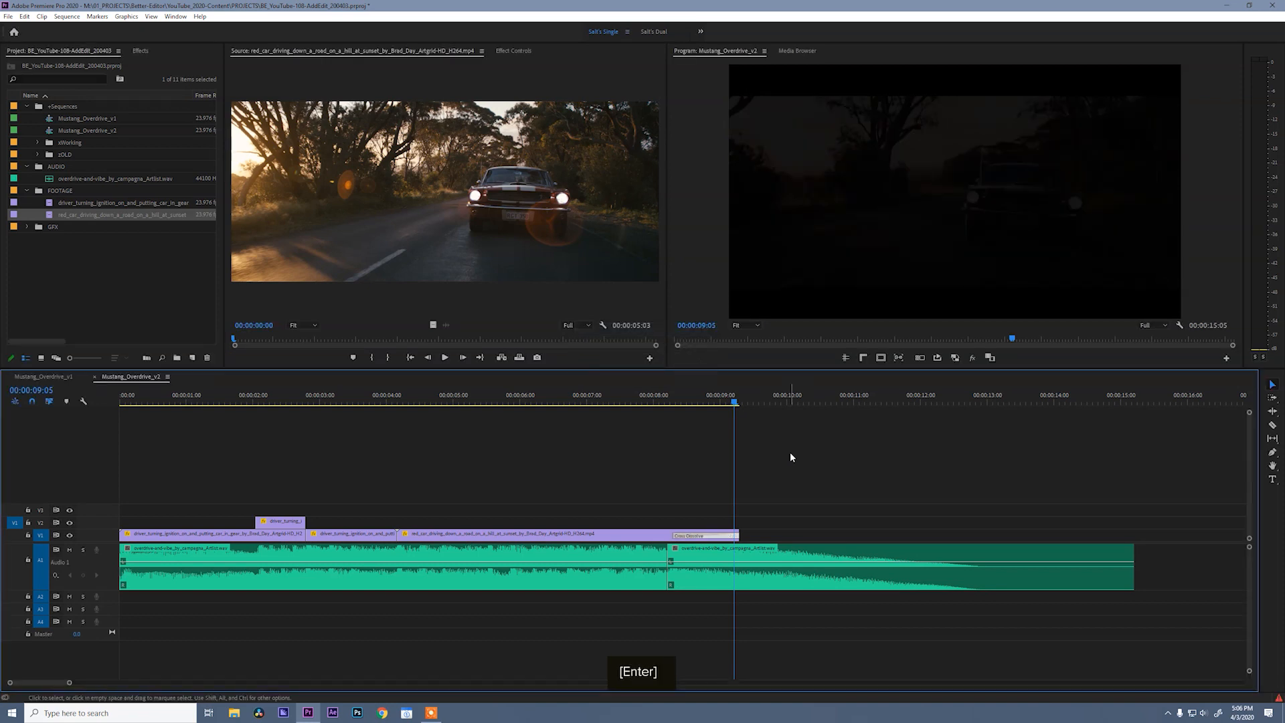
{"action": "key", "text": "Home"}
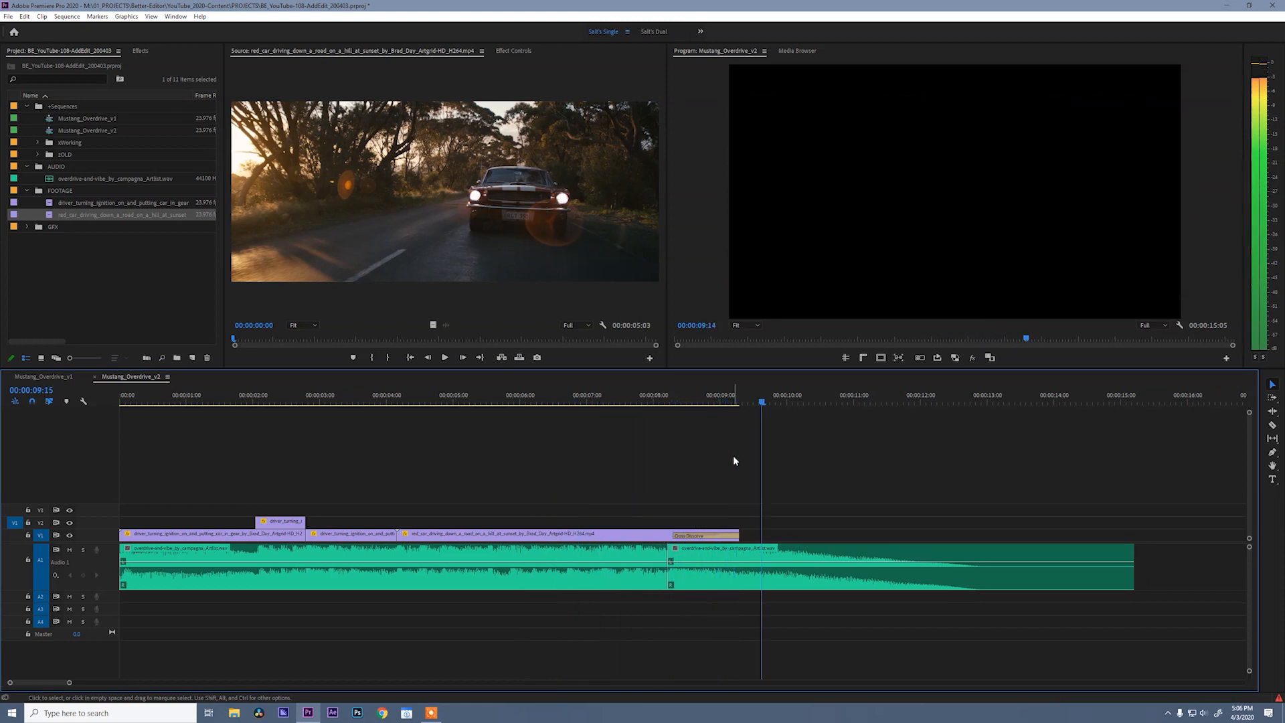
{"action": "left_click", "coordinate": [817, 394]}
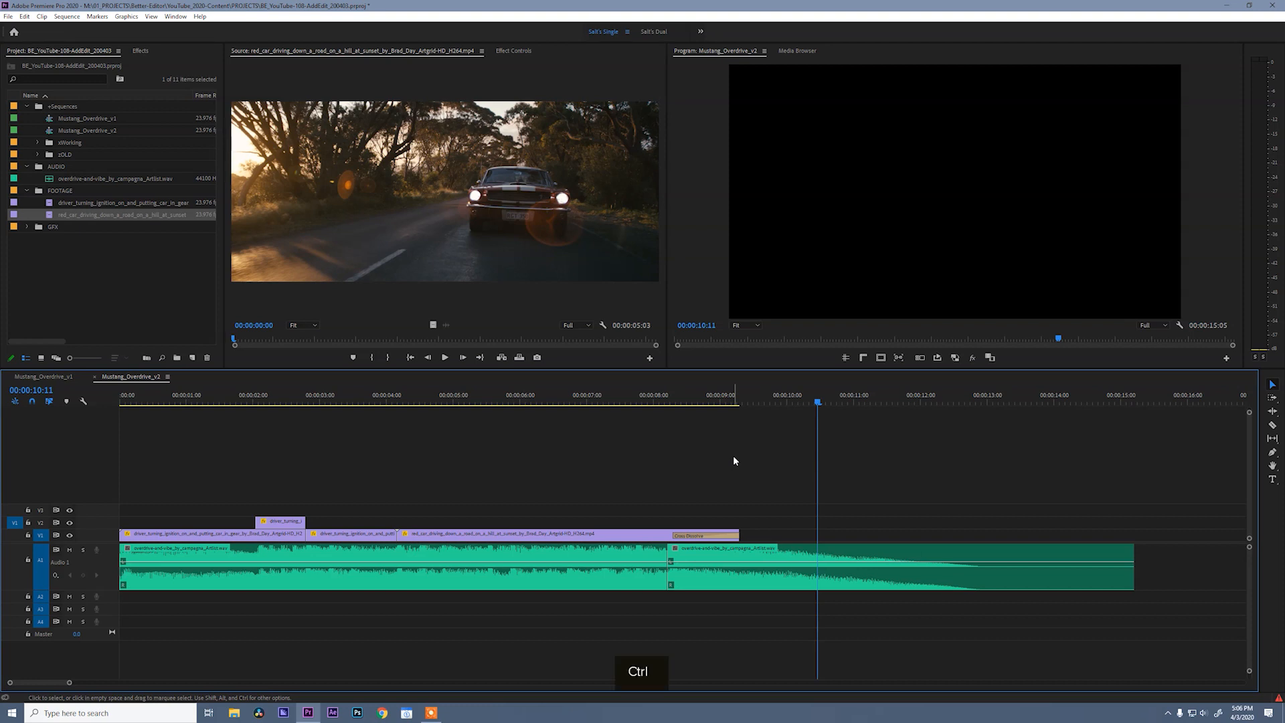
Delete everything, play the full song to find a beat and add an edit near 8:06
{"action": "key", "text": "Delete"}
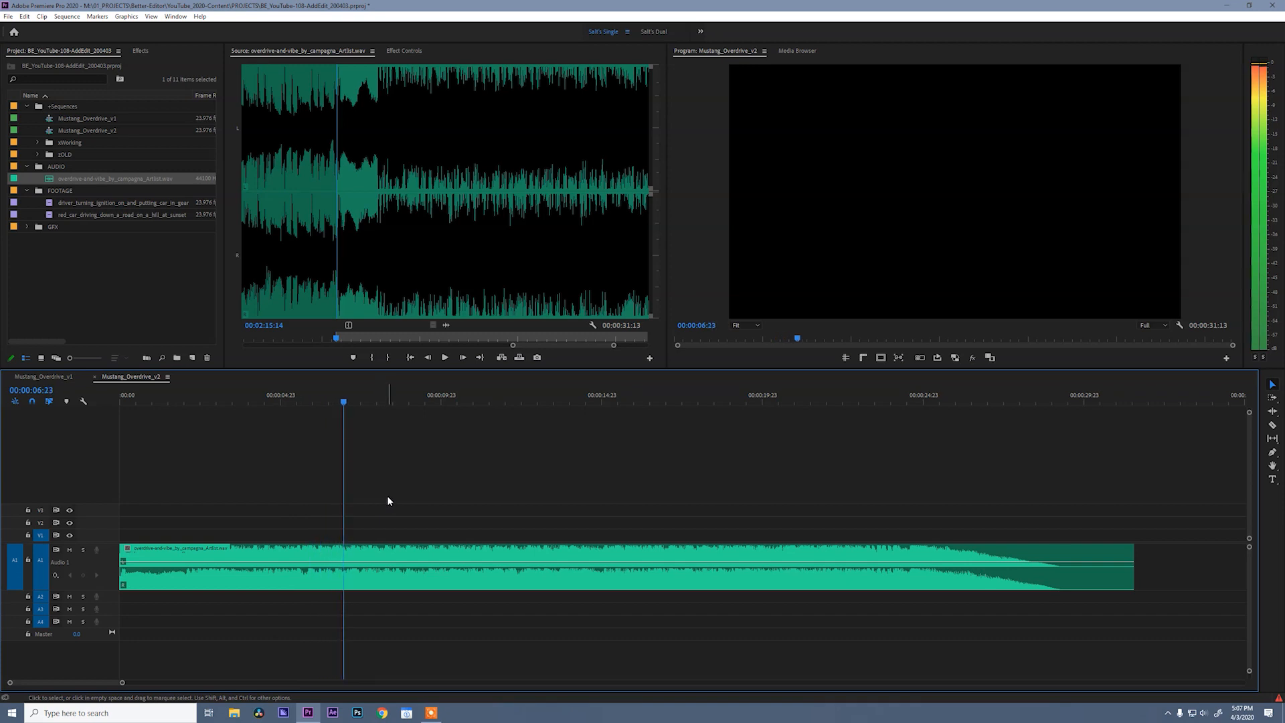
{"action": "key", "text": "space"}
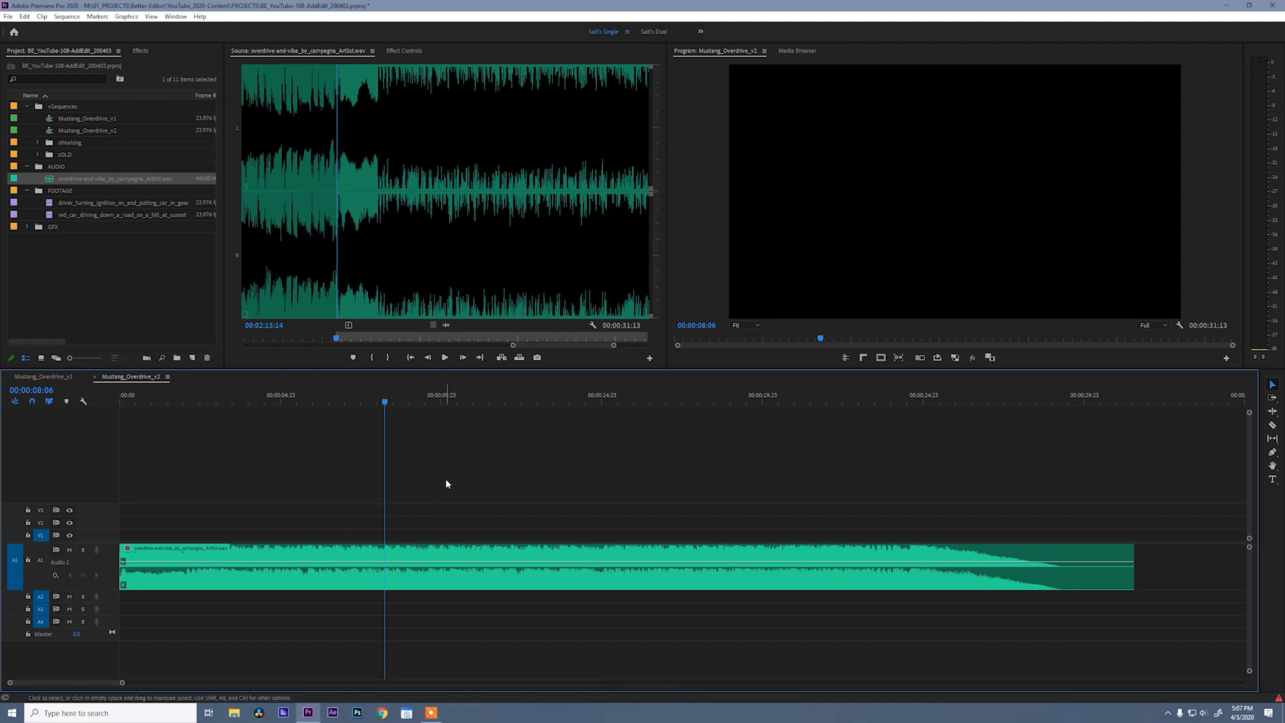
{"action": "mouse_move", "coordinate": [369, 579]}
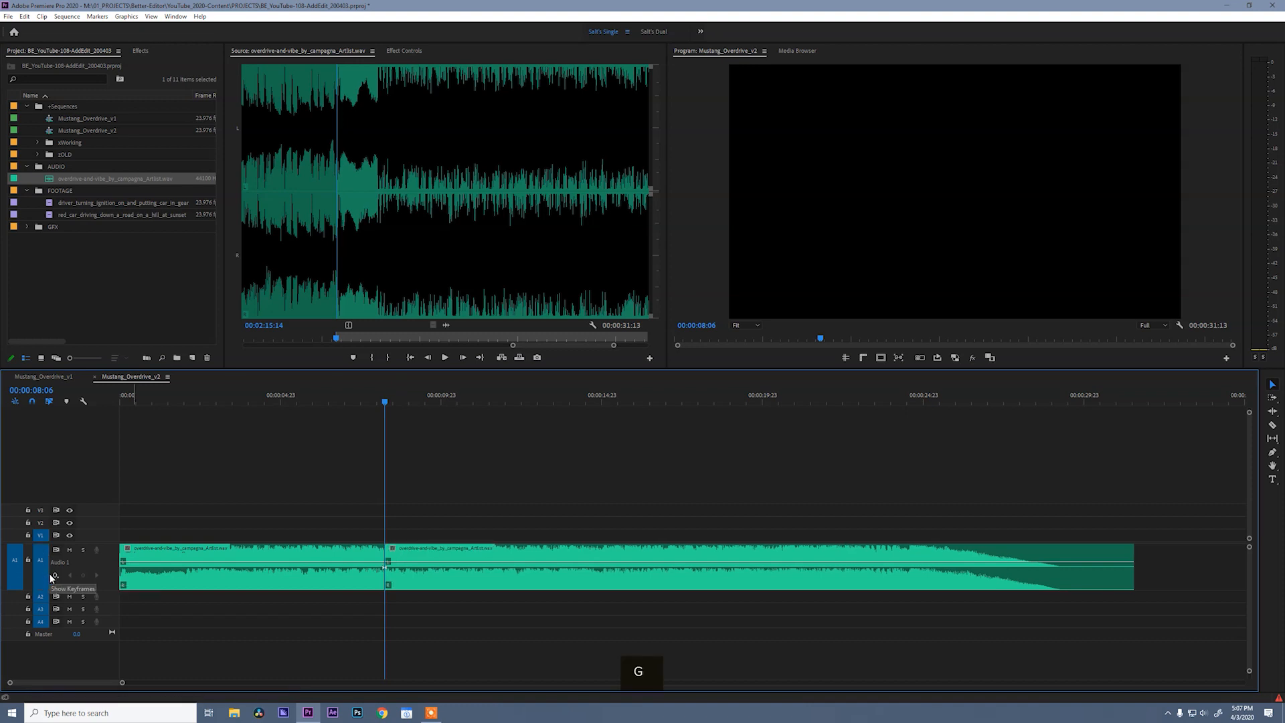
{"action": "key", "text": "ctrl+z"}
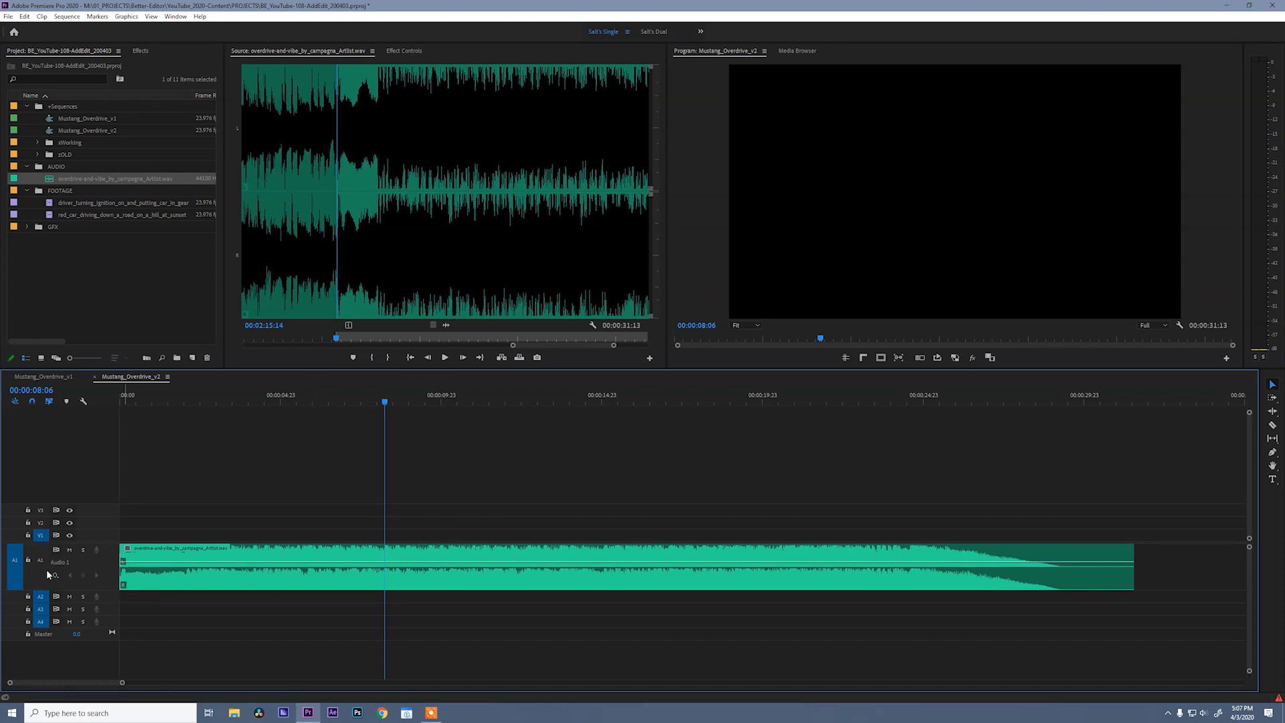
Add a second edit near 24:12 and ripple delete the middle, leaving about 15 seconds
{"action": "left_click", "coordinate": [574, 564]}
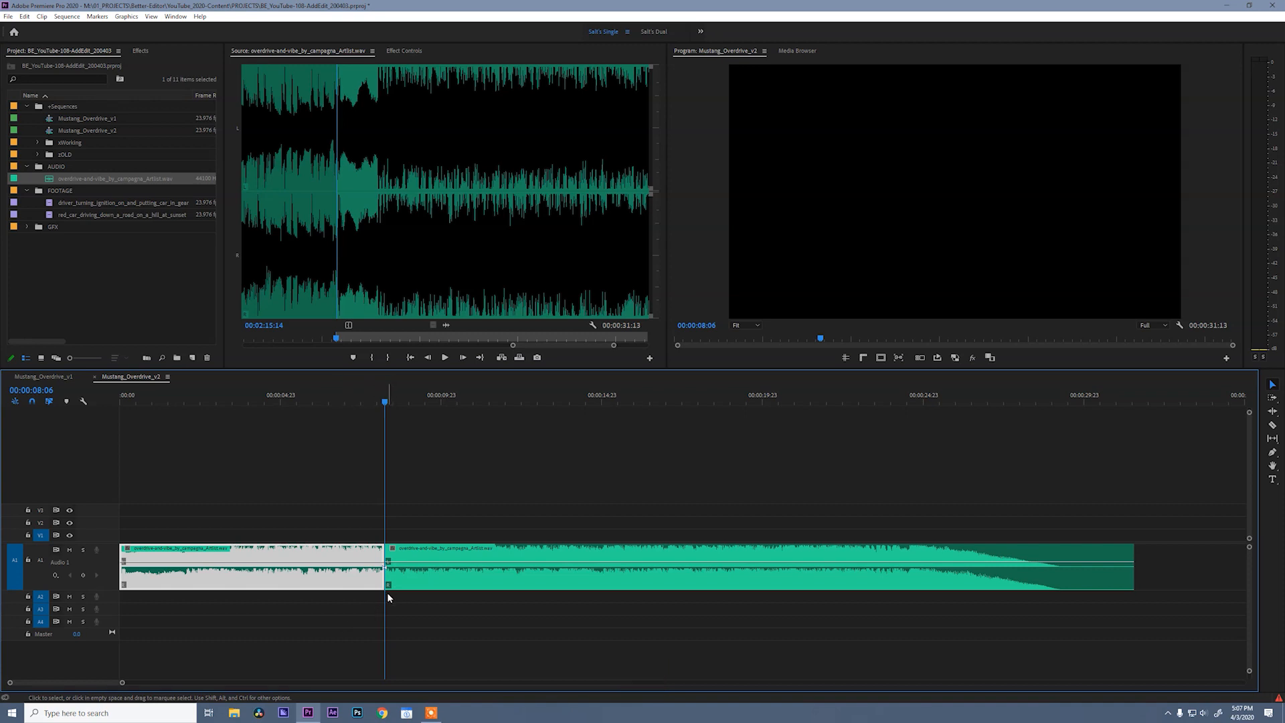
{"action": "left_click", "coordinate": [39, 561]}
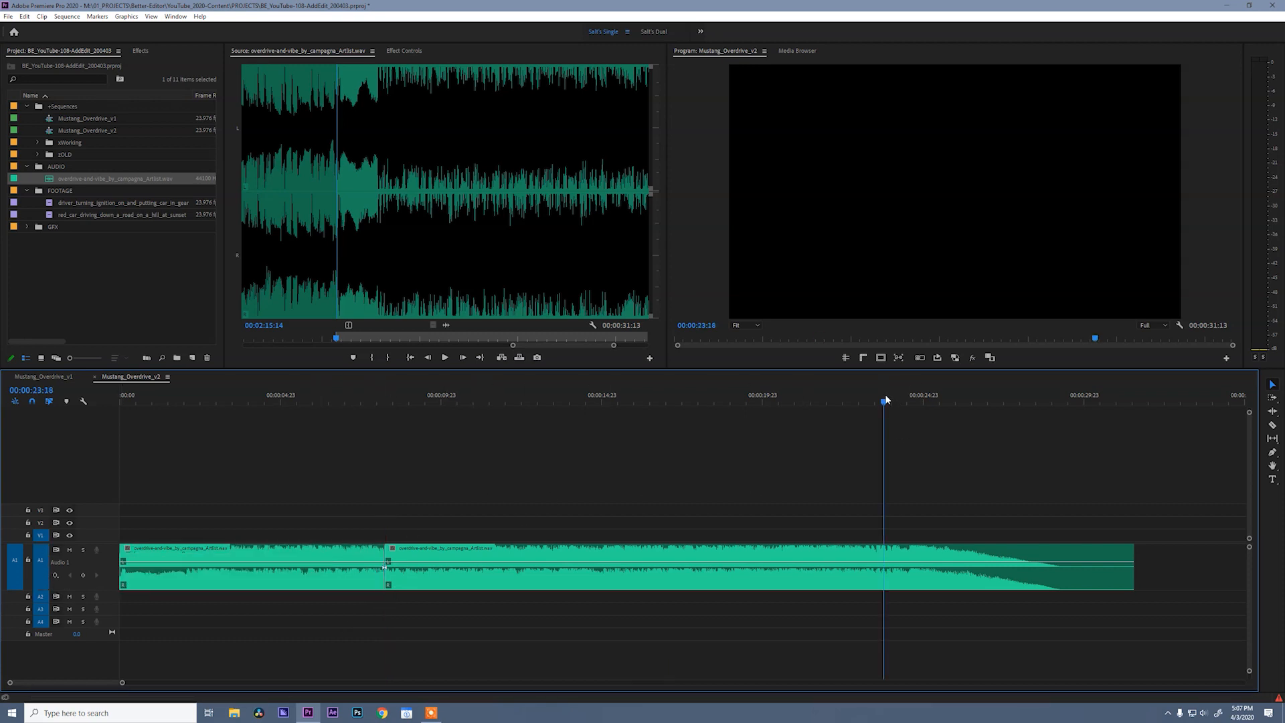
{"action": "left_click", "coordinate": [737, 564]}
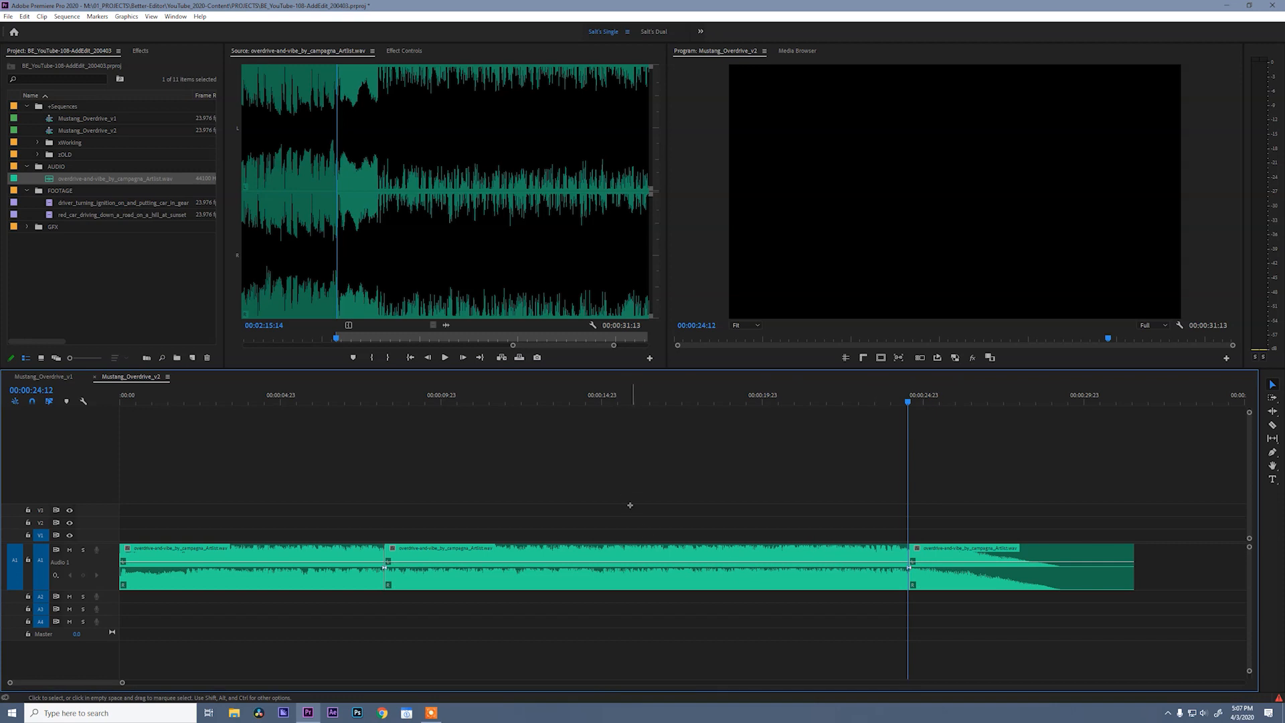
{"action": "key", "text": "Delete"}
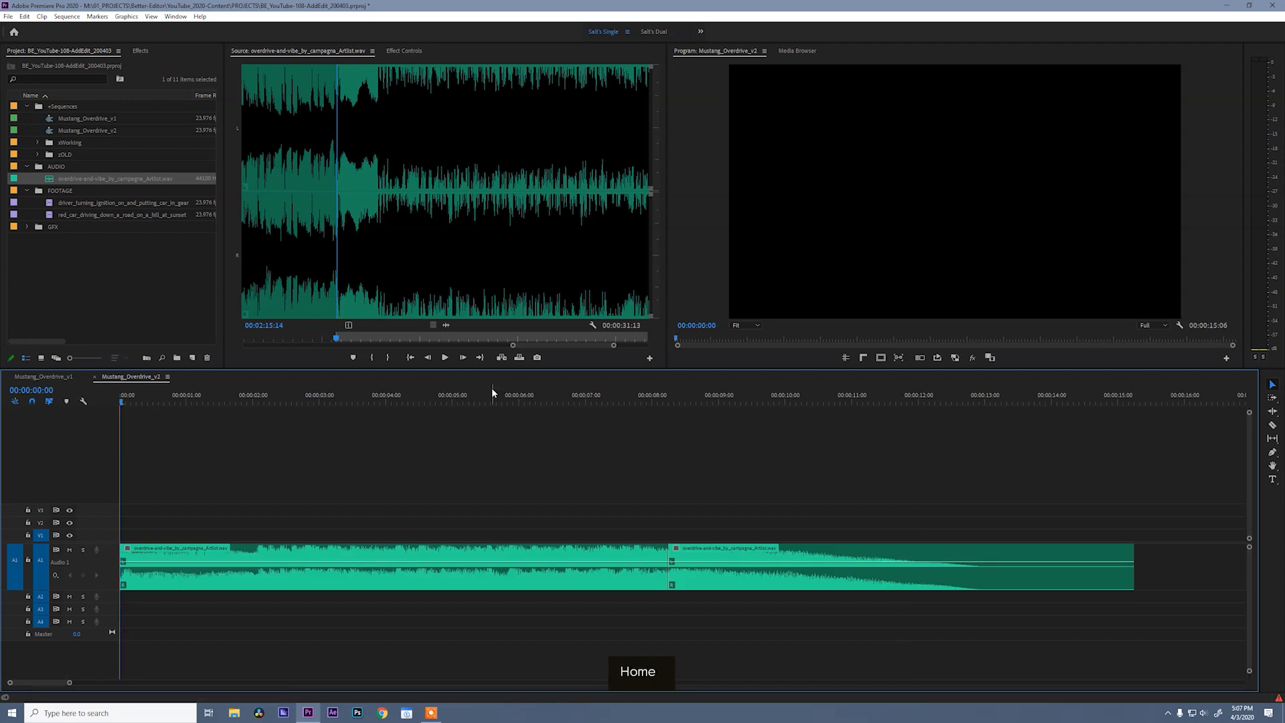
Overwrite the driver ignition clip onto V1 over the music and add edits to split it into shots
{"action": "left_click", "coordinate": [122, 202]}
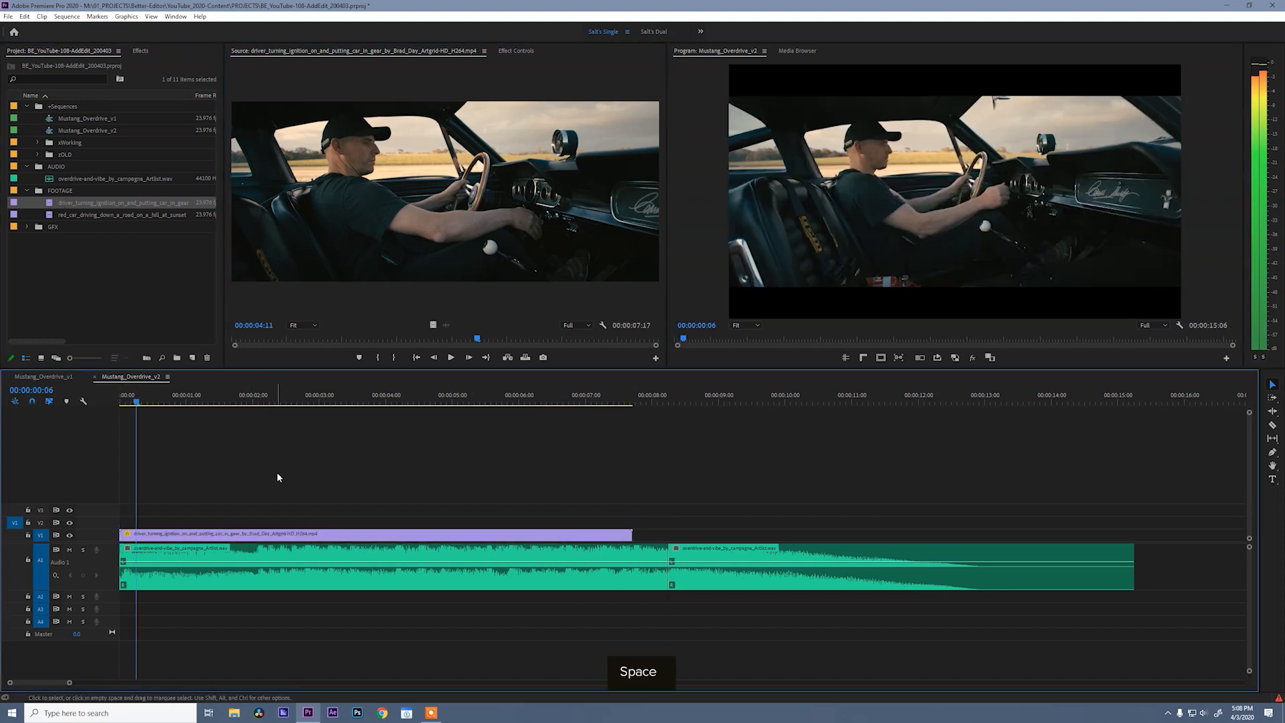
{"action": "key", "text": "space"}
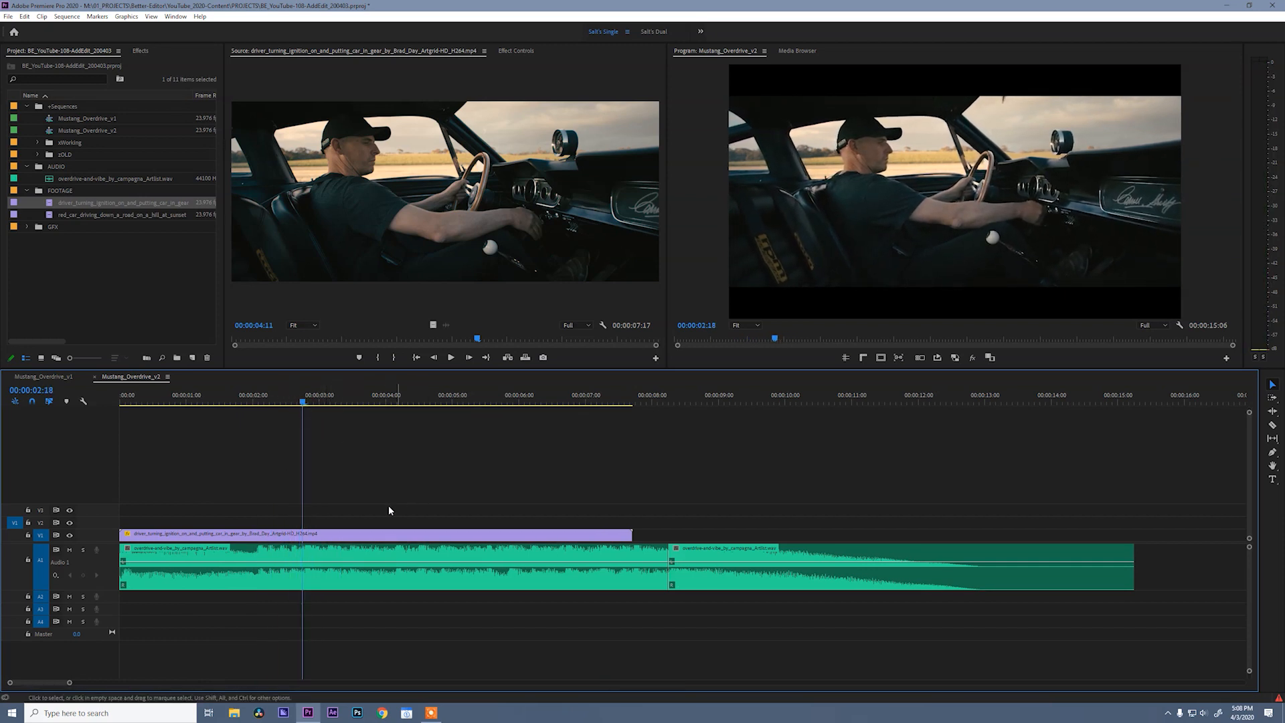
{"action": "mouse_move", "coordinate": [359, 514]}
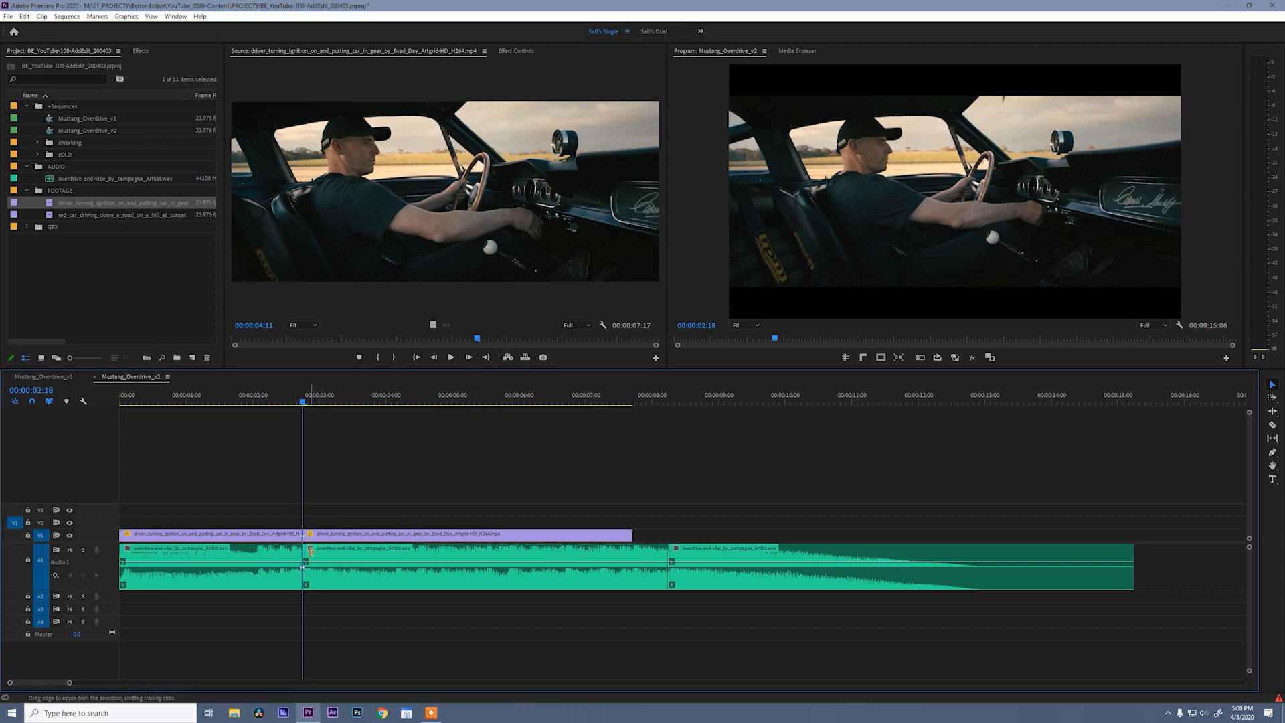
{"action": "key", "text": "ctrl+z"}
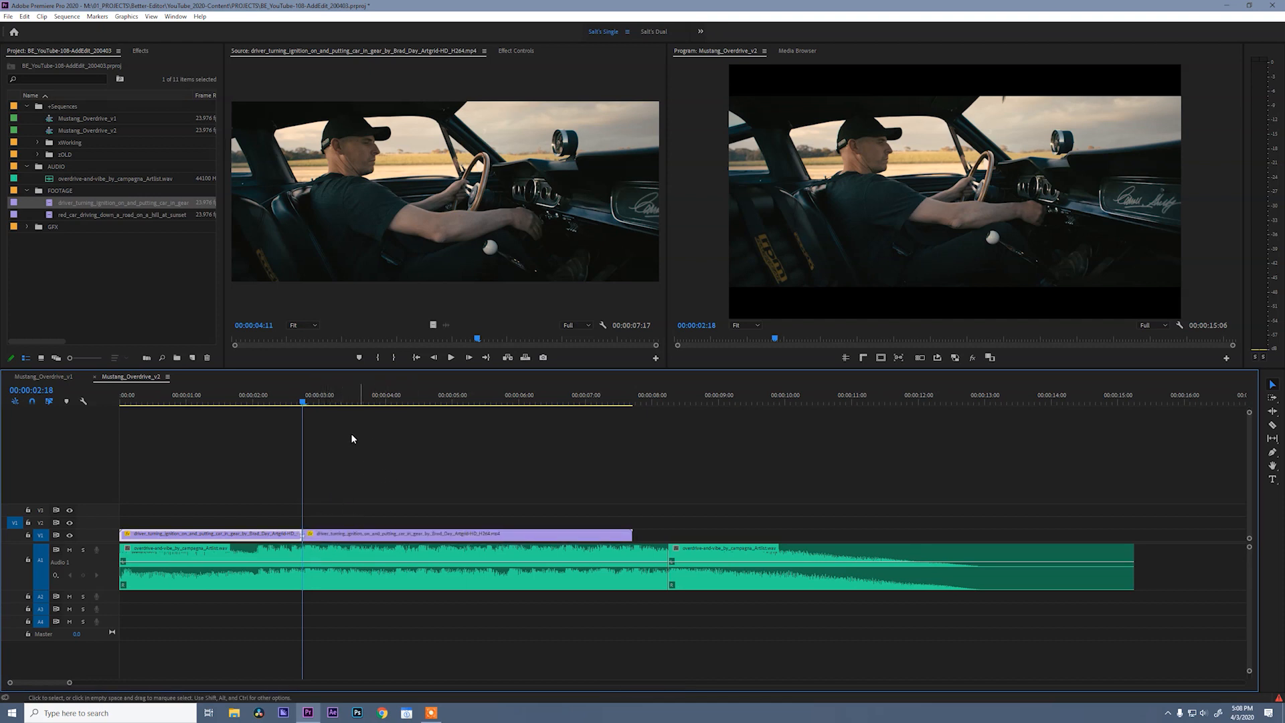
{"action": "left_click", "coordinate": [457, 401]}
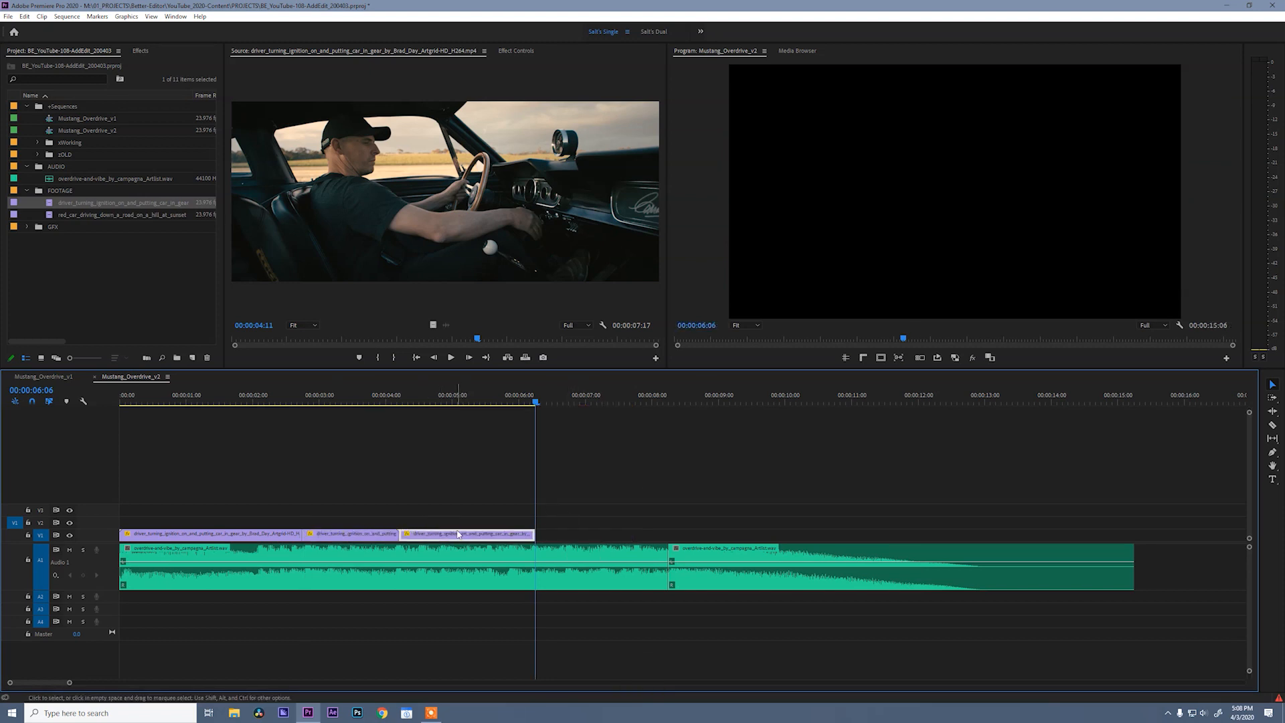
Ripple delete the third driver section, then edit a short driver cutaway onto V2 and review it
{"action": "key", "text": "space"}
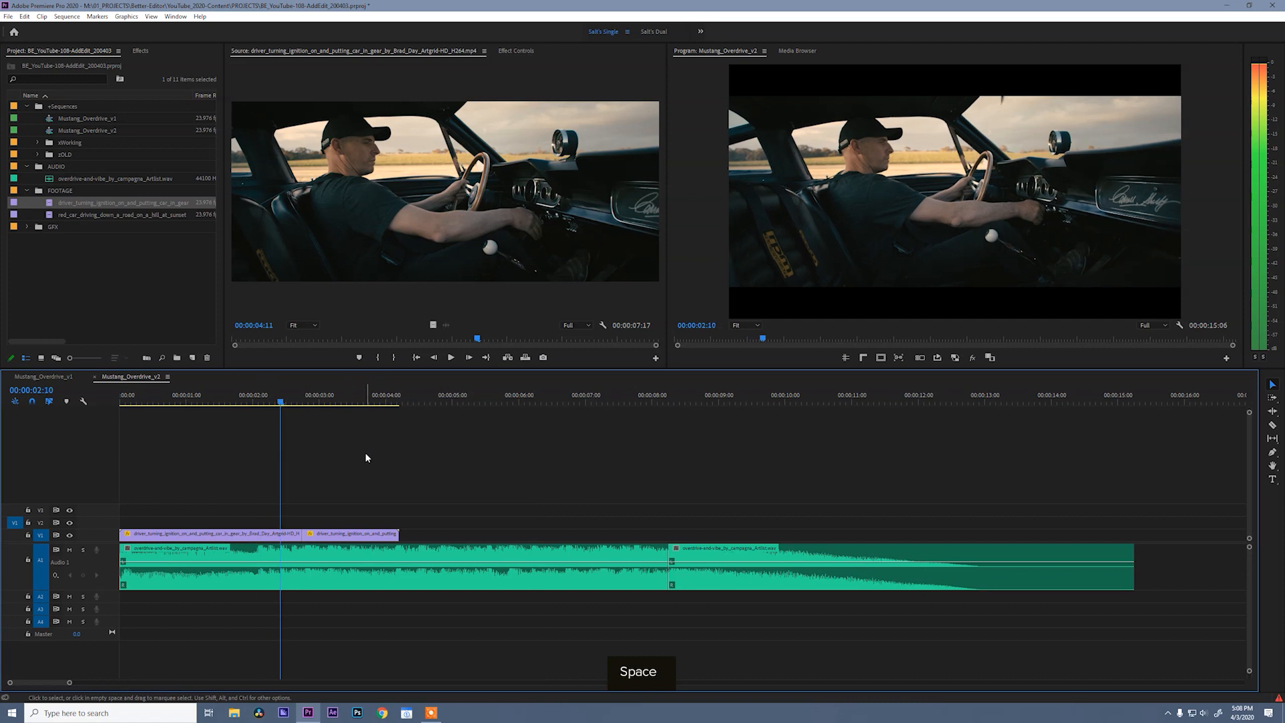
{"action": "key", "text": "space"}
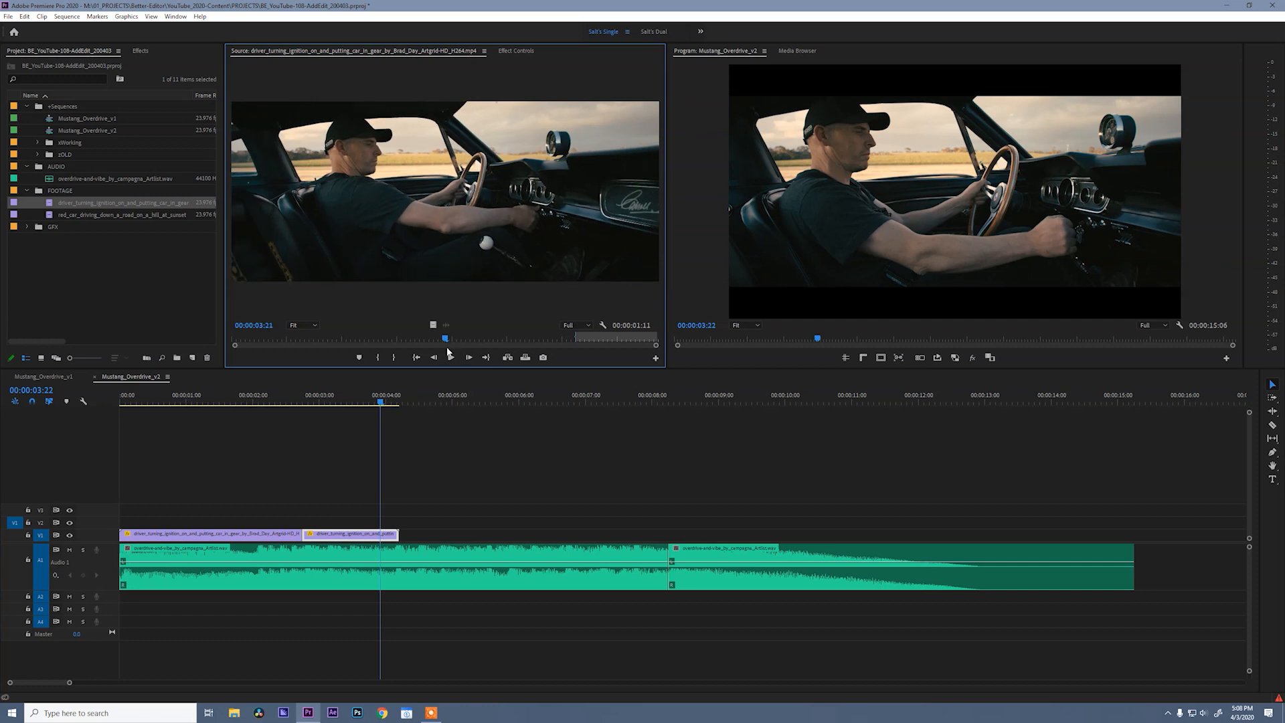
{"action": "left_click", "coordinate": [451, 355]}
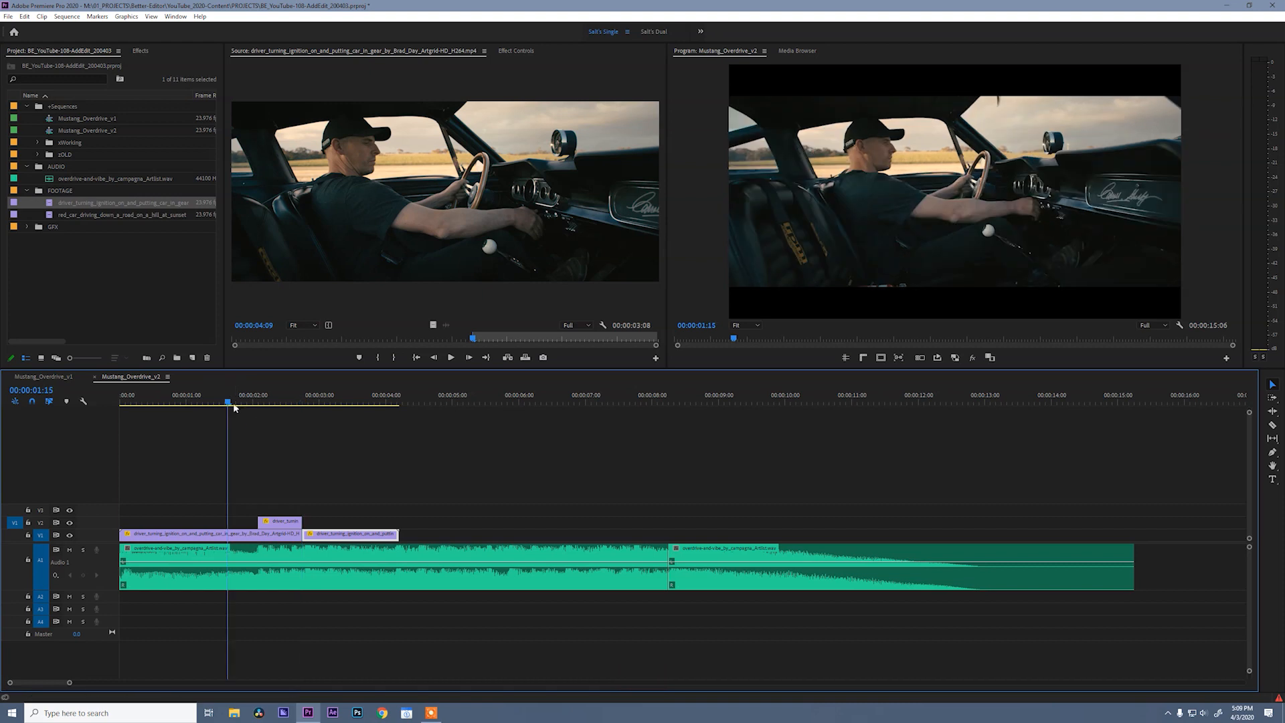
{"action": "left_click", "coordinate": [334, 402]}
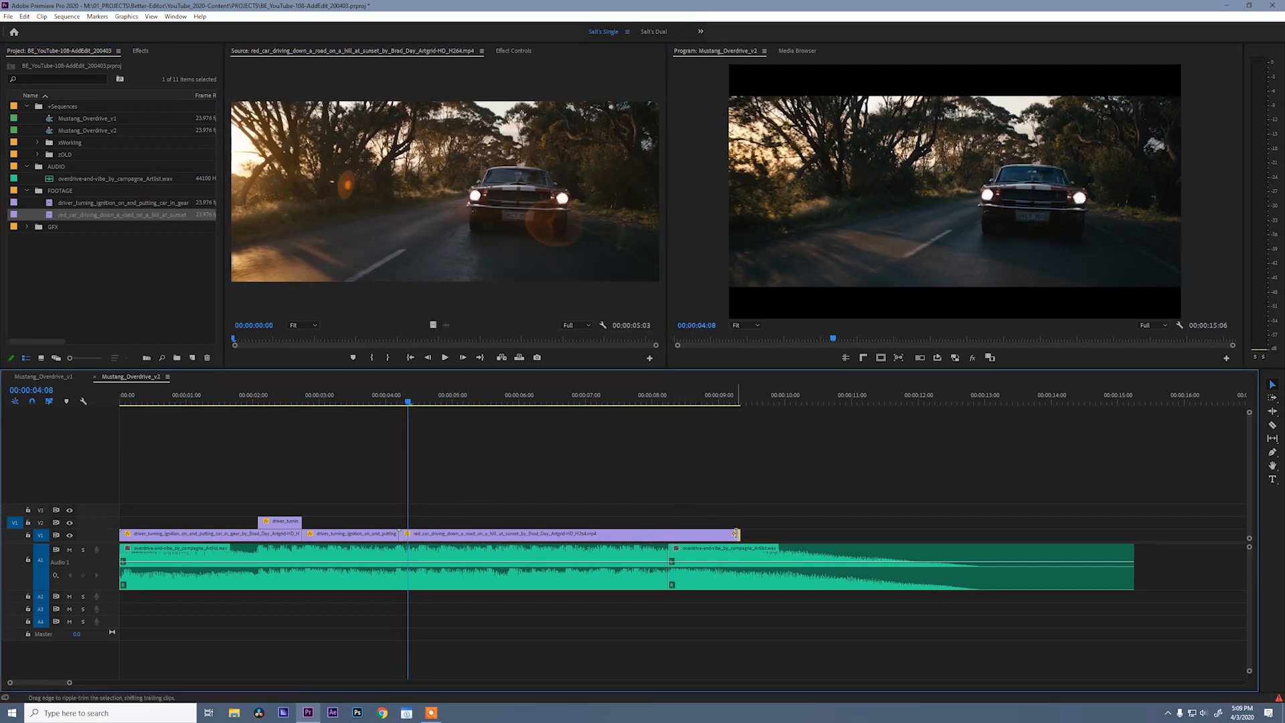
Confirm the ending Cross Dissolve duration on the red-car clip and play the edit from the start
{"action": "double_click", "coordinate": [721, 534]}
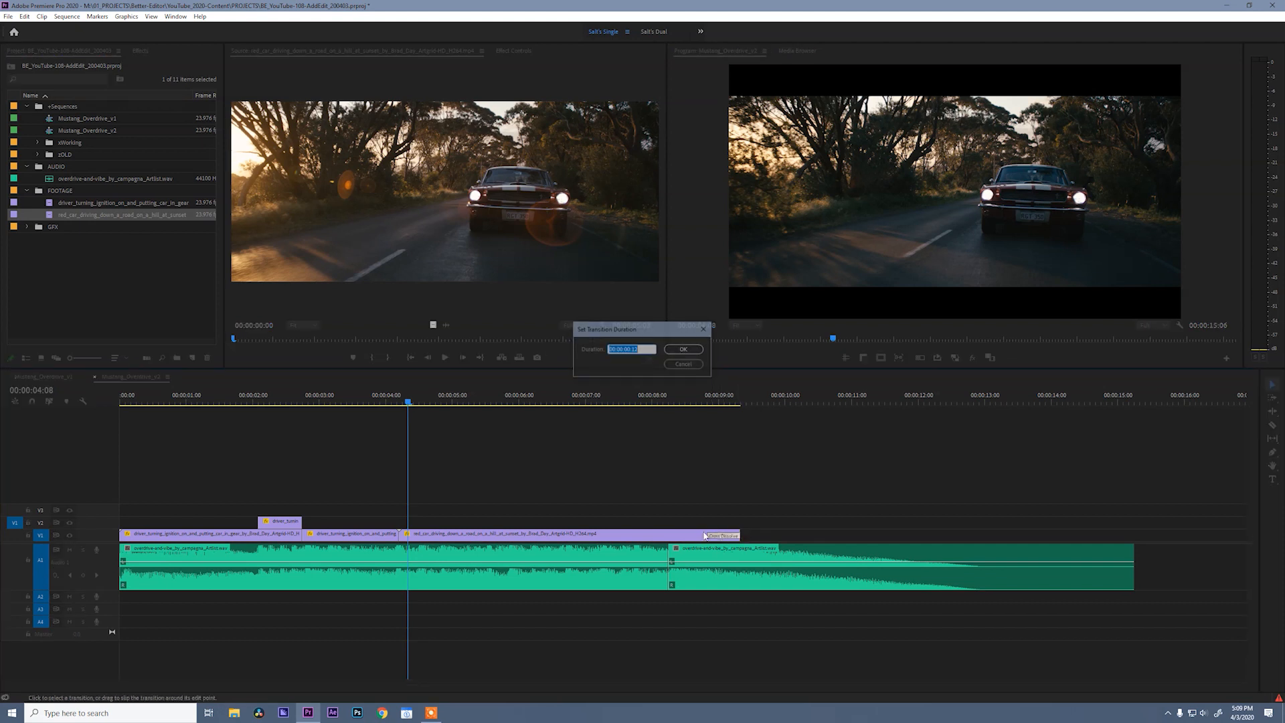
{"action": "left_click", "coordinate": [683, 348]}
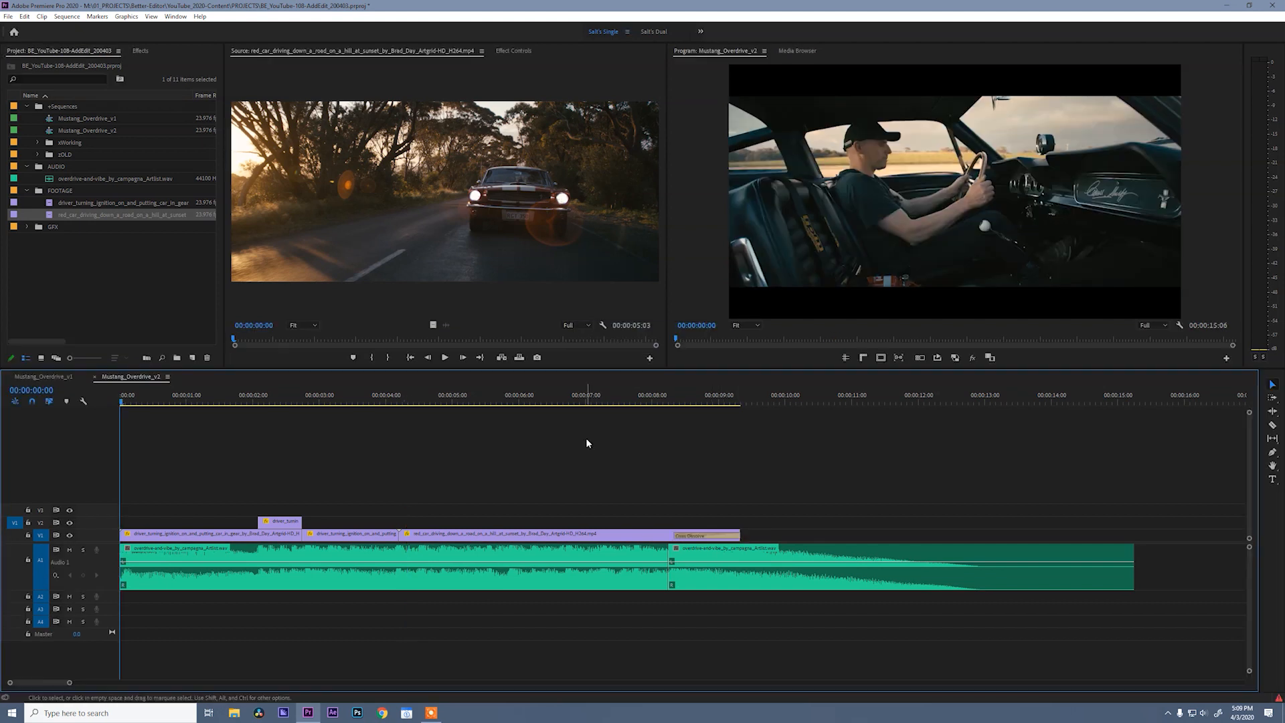
{"action": "key", "text": "space"}
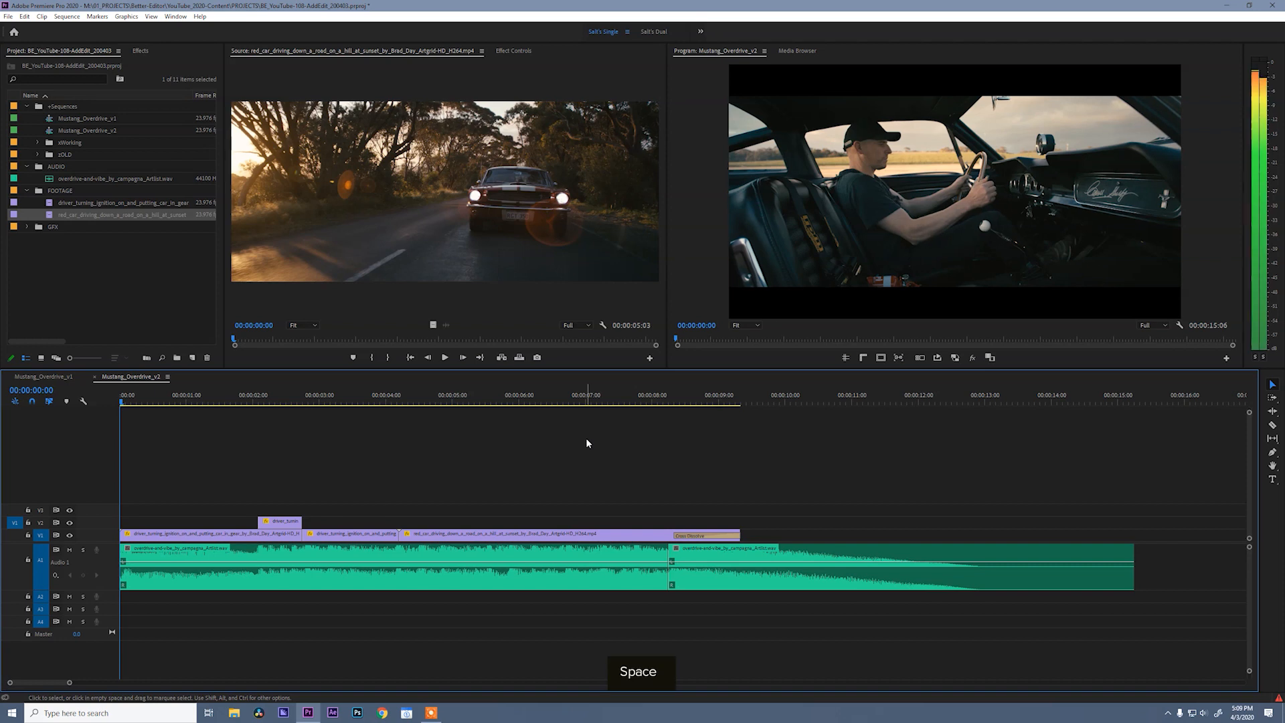
{"action": "key", "text": "space"}
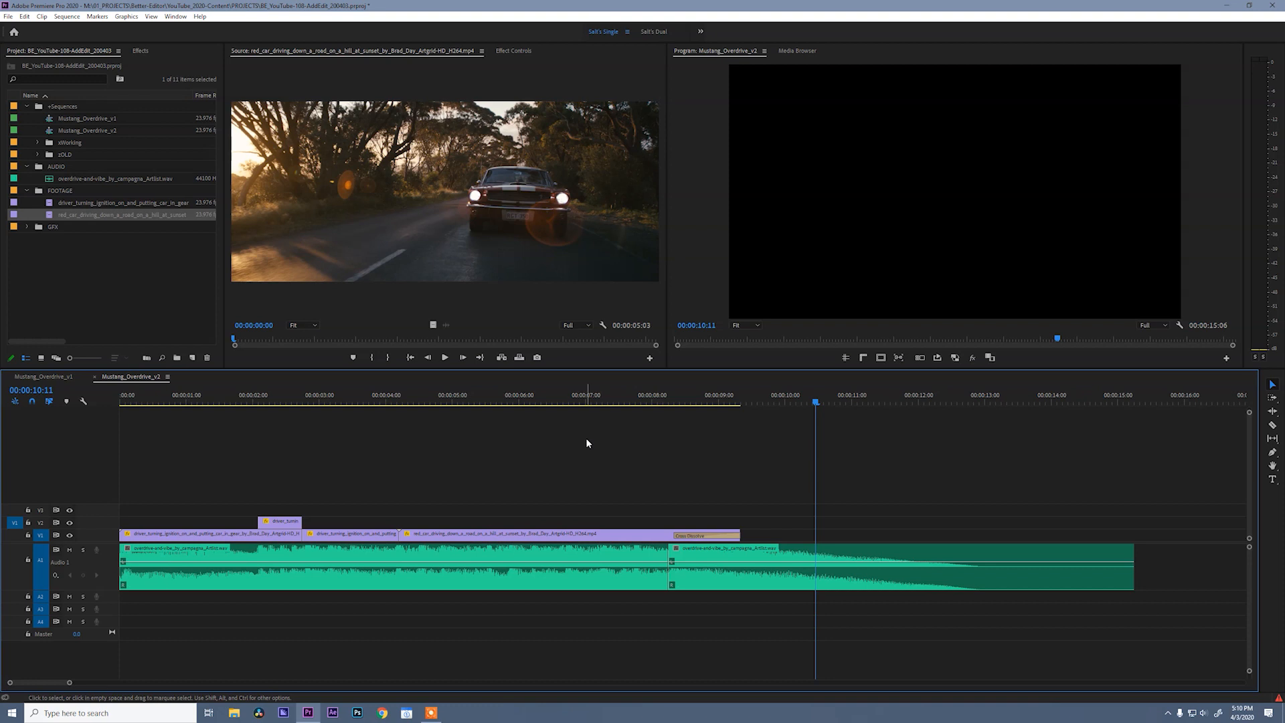
Clear all clips from the sequence and create a new Black Video item
{"action": "key", "text": "ctrl+a"}
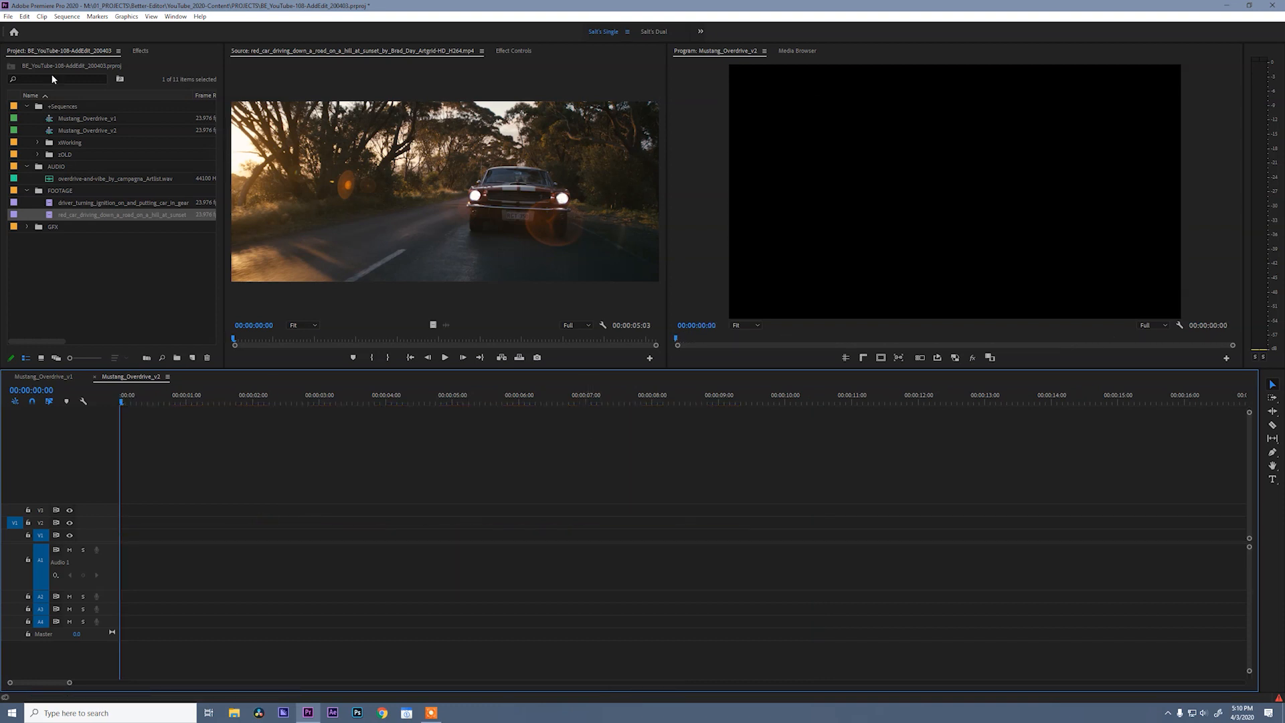
{"action": "left_click", "coordinate": [8, 16]}
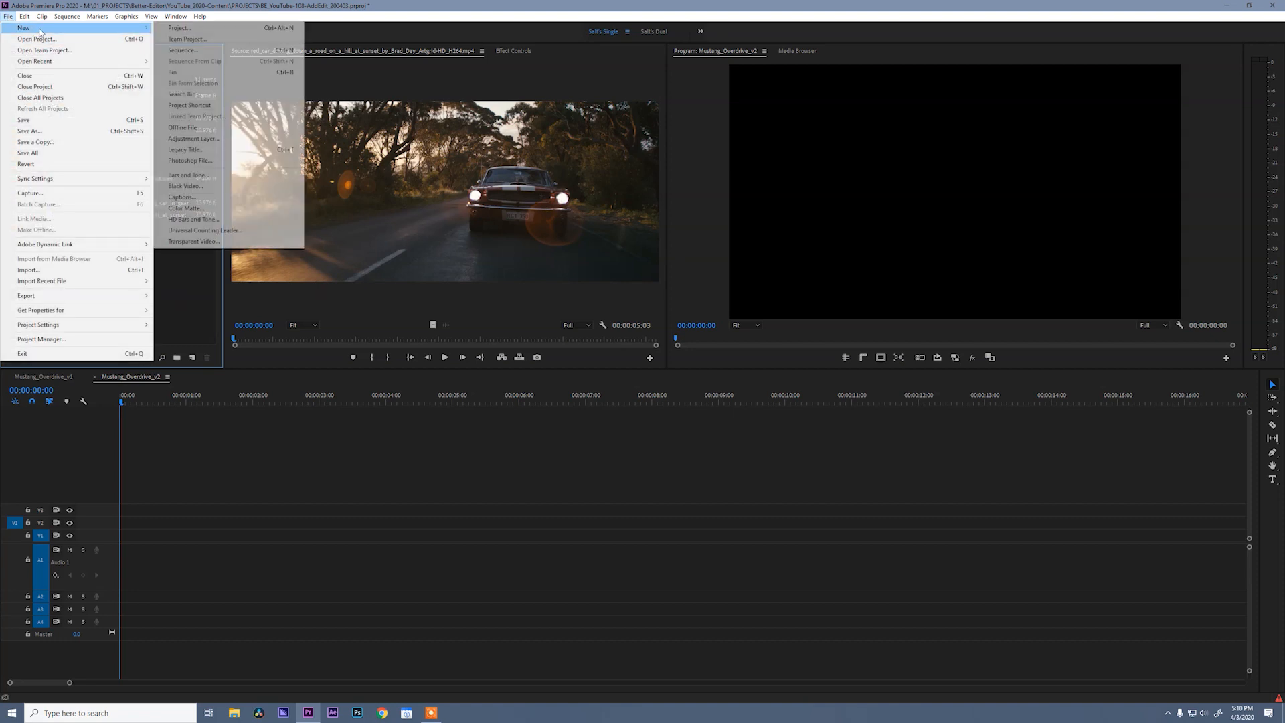
{"action": "left_click", "coordinate": [184, 185]}
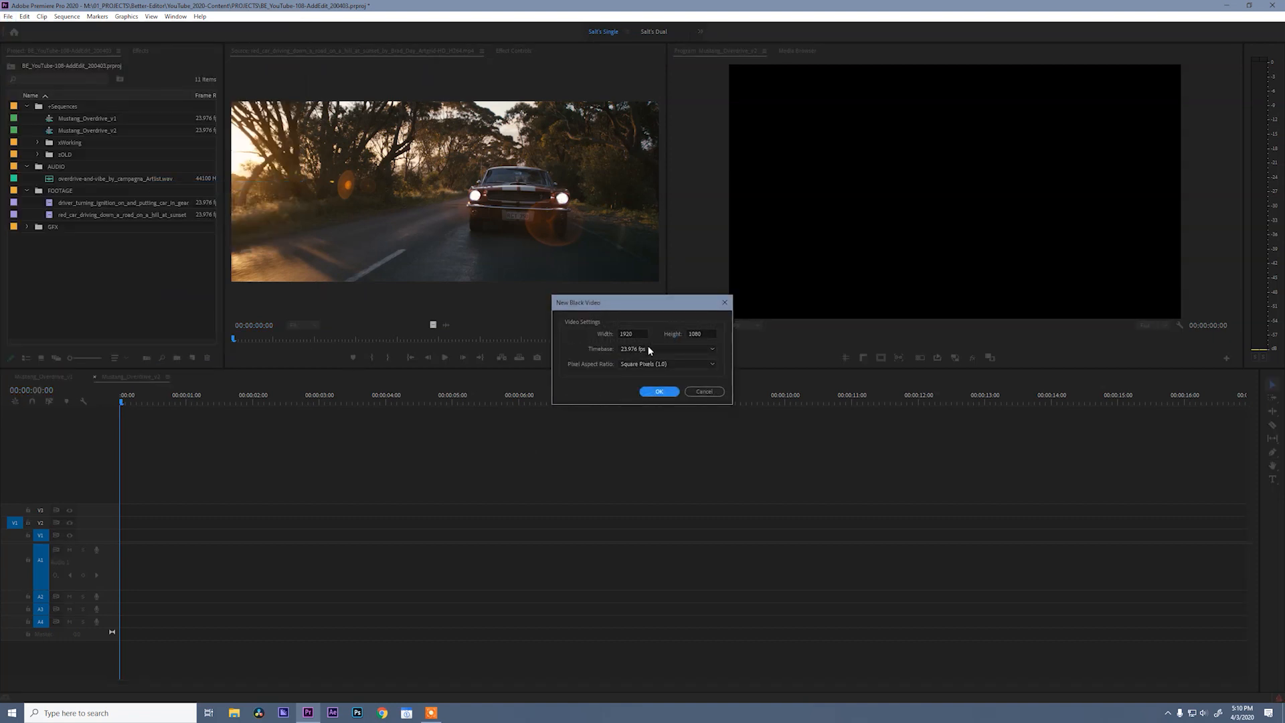
{"action": "left_click", "coordinate": [658, 390]}
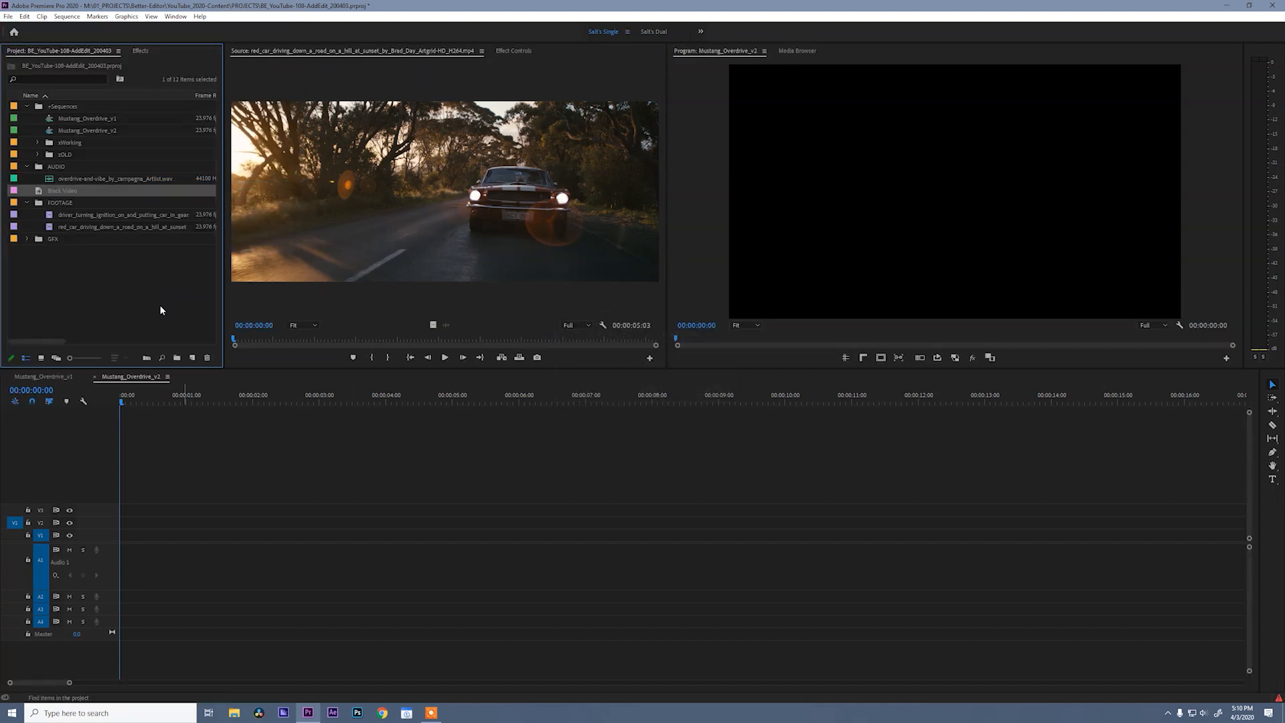
Place the black video on V1 over the full song and play the music back
{"action": "left_click_drag", "start_coordinate": [61, 190], "coordinate": [185, 534]}
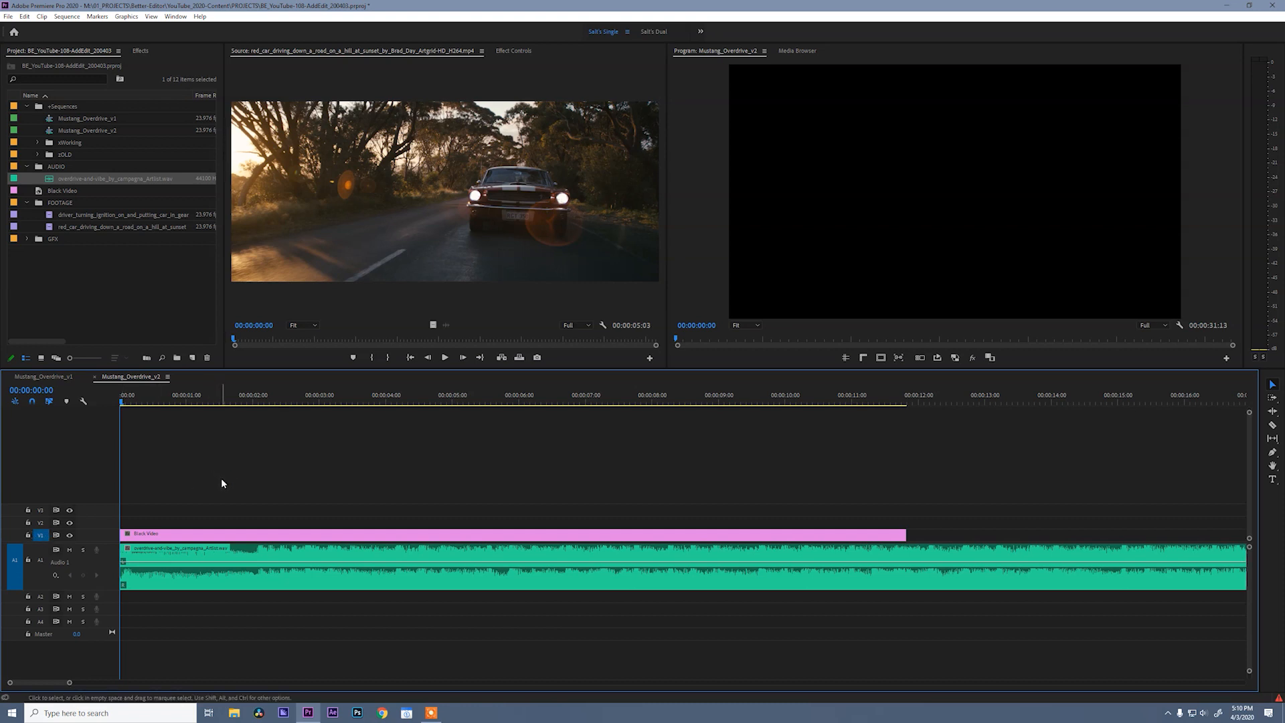
{"action": "key", "text": "space"}
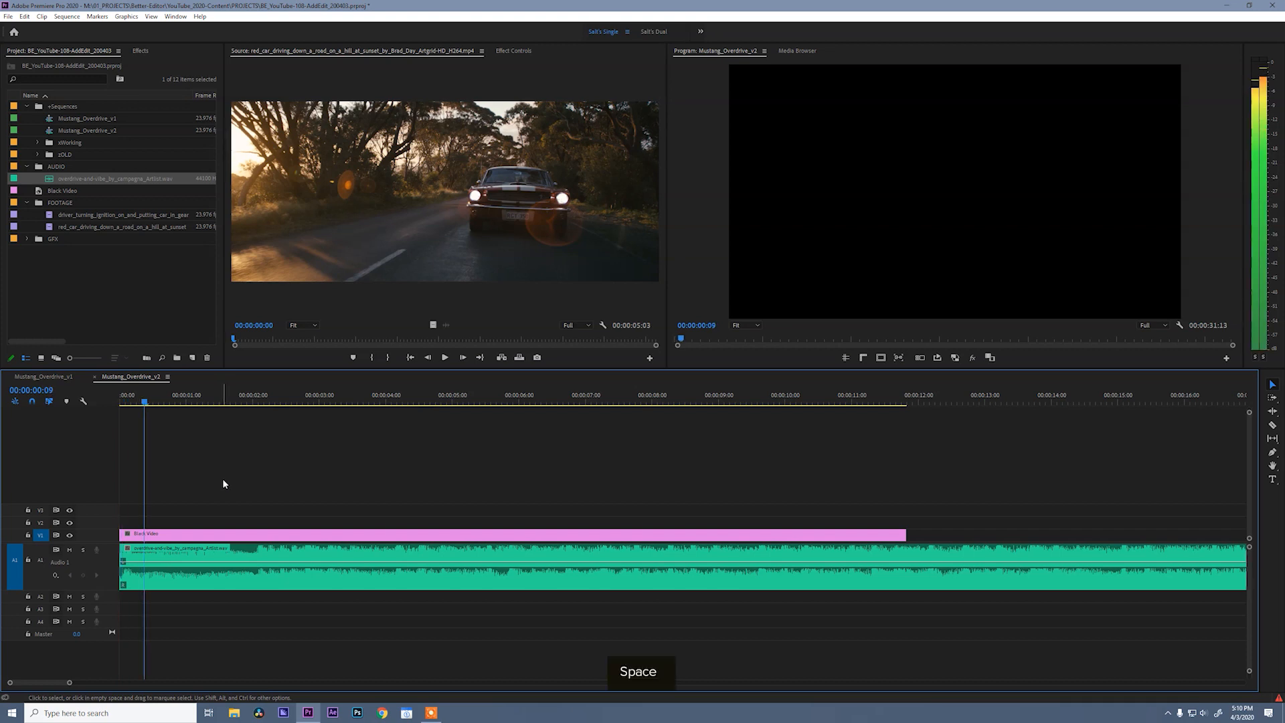
{"action": "key", "text": "space"}
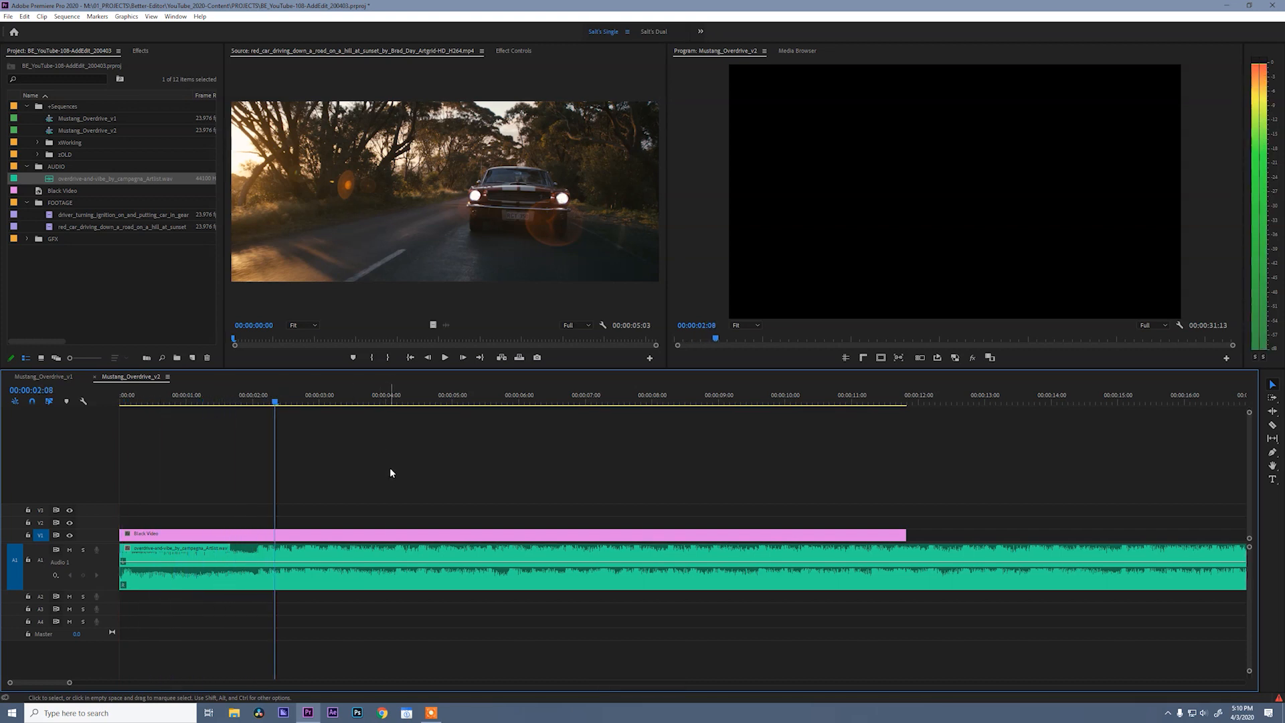